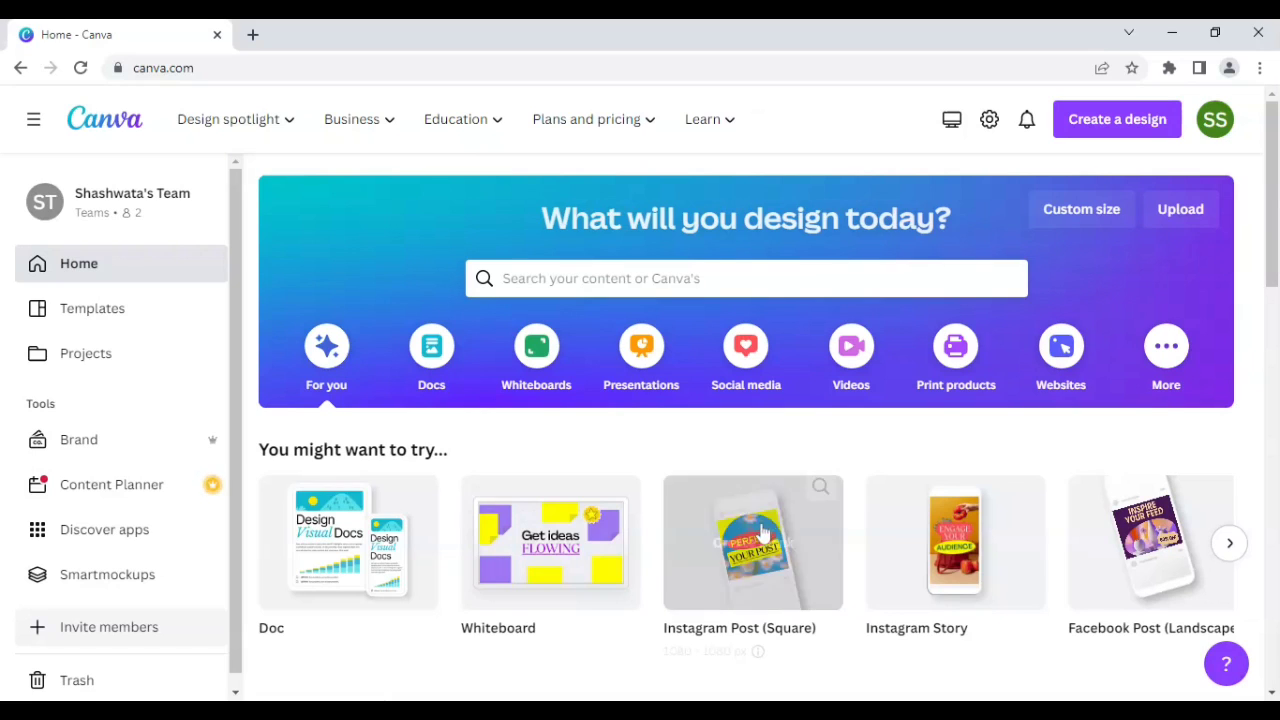
Start a blank Instagram Post (Square) and show details of the Woman in Blue Dress photo
click(752, 544)
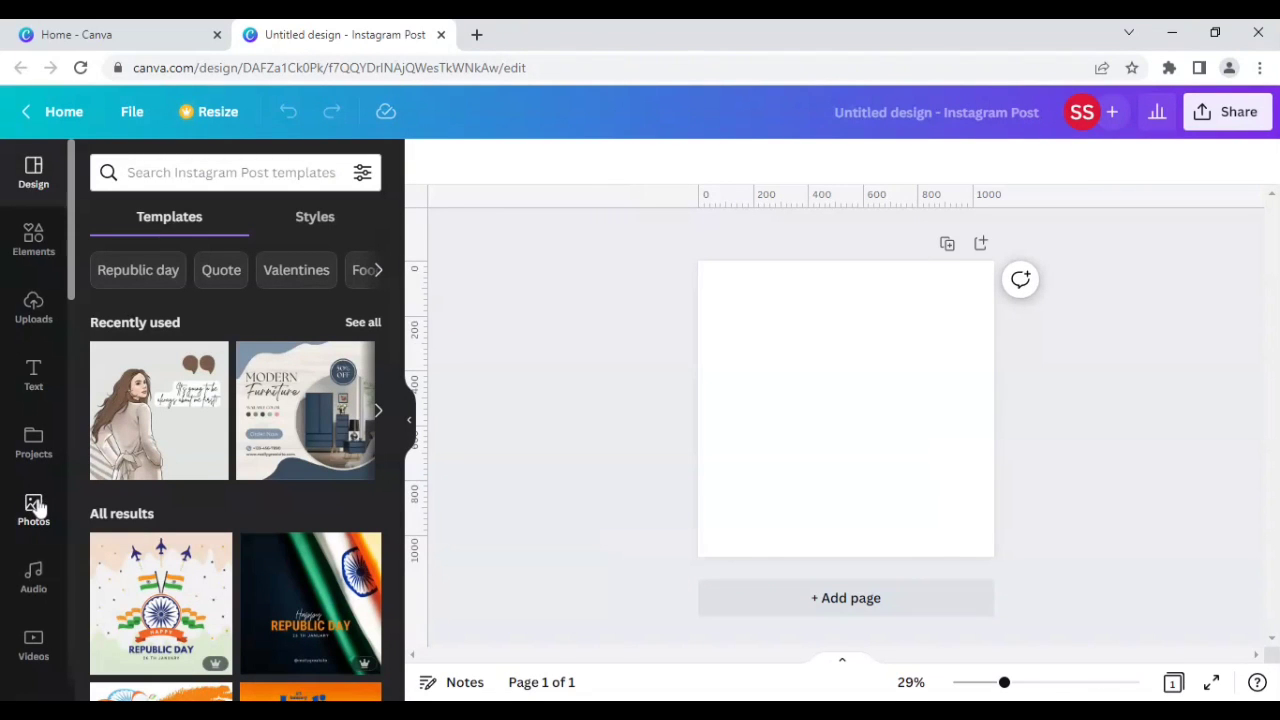
click(32, 510)
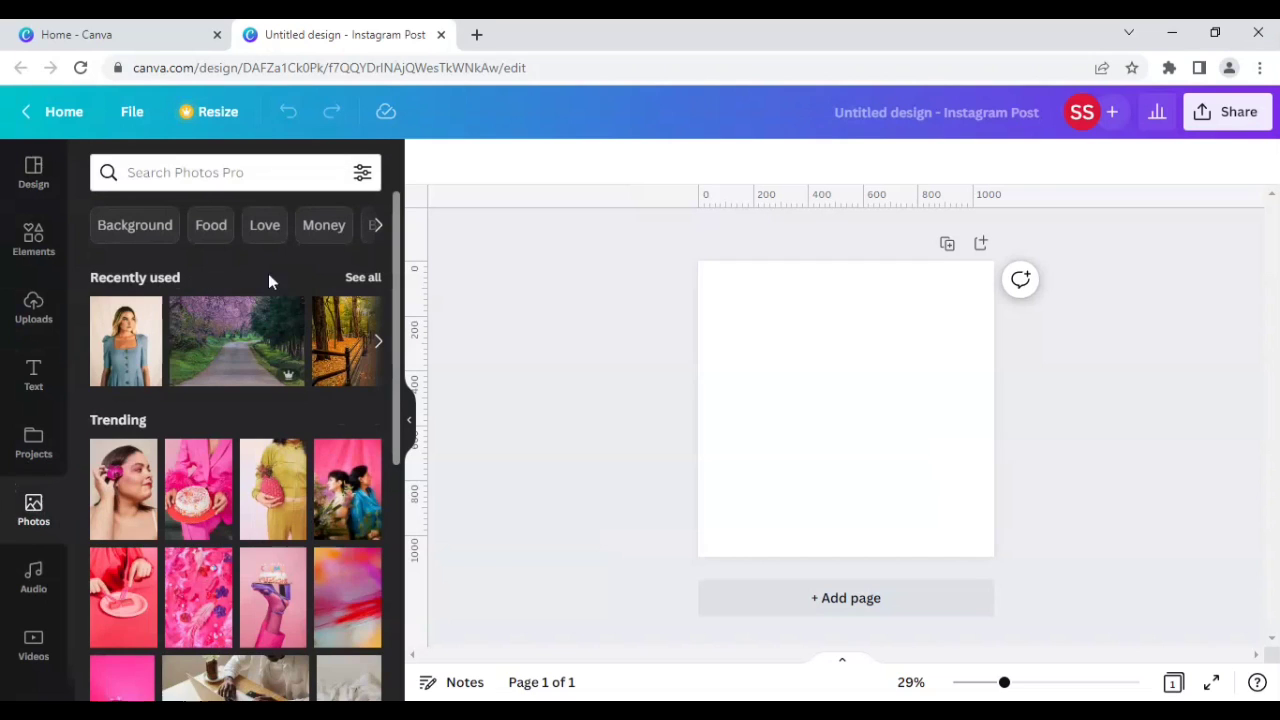
mouse_move(360, 278)
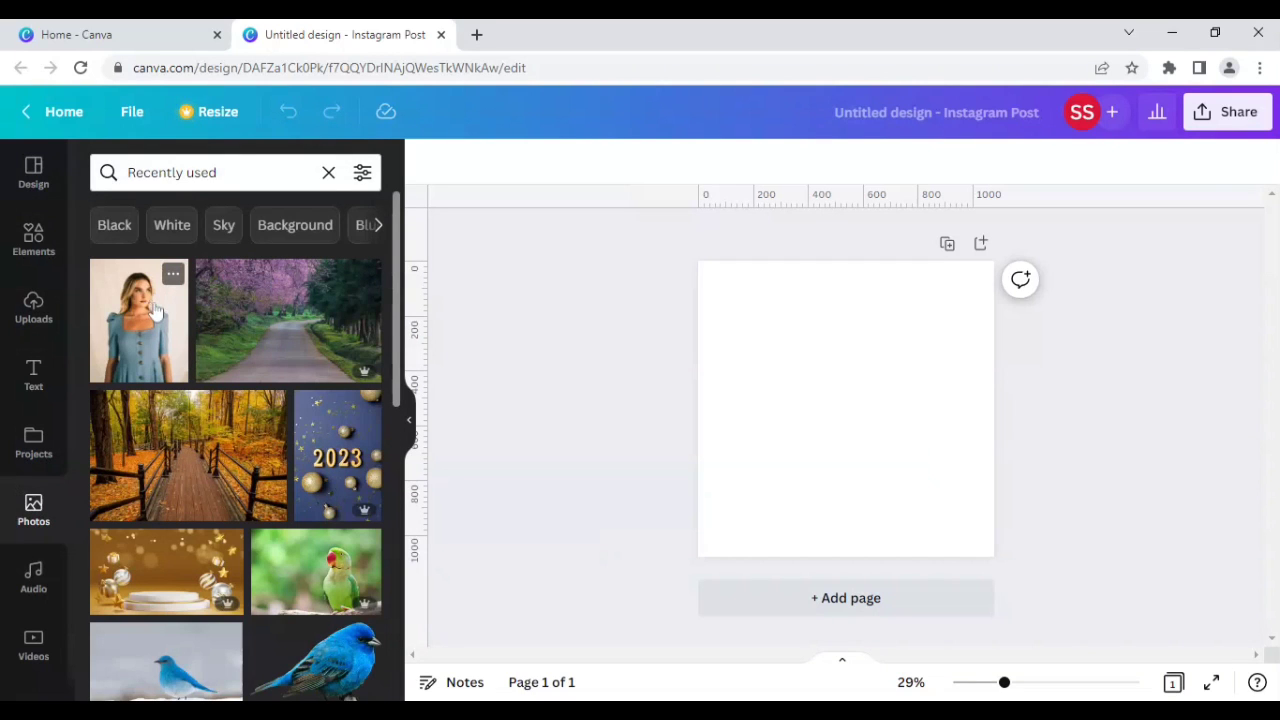
mouse_move(170, 290)
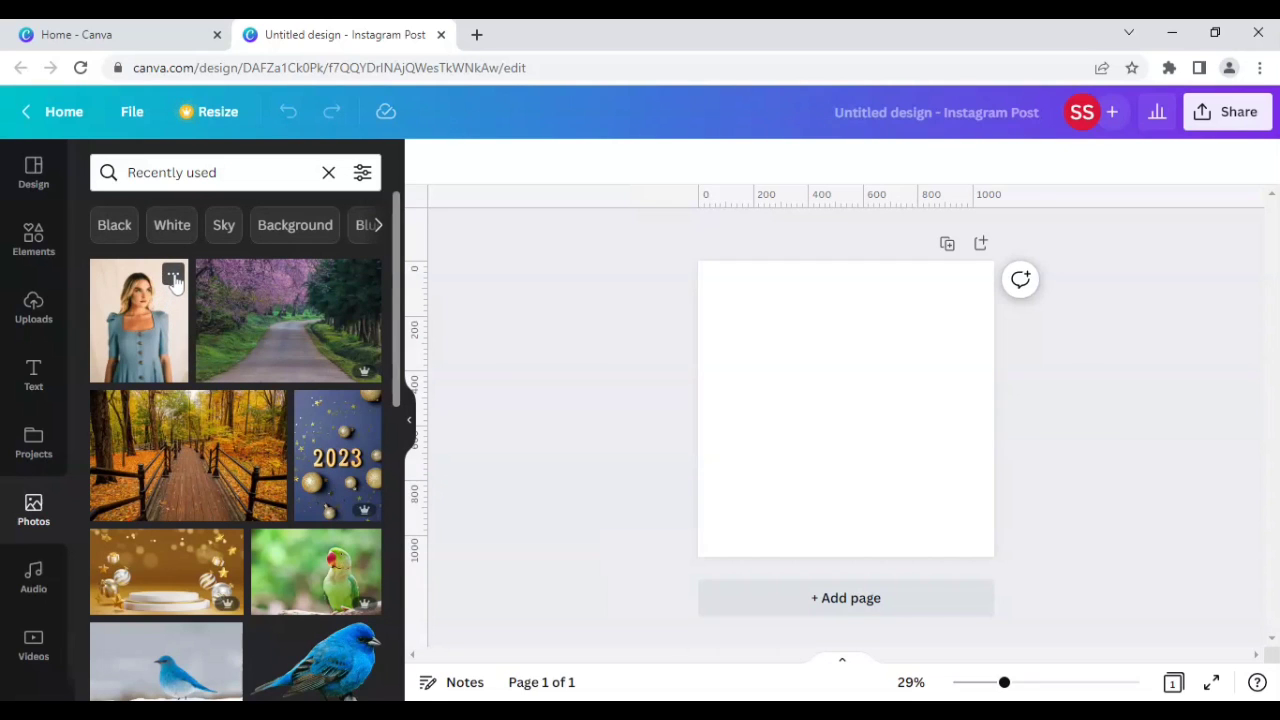
click(172, 276)
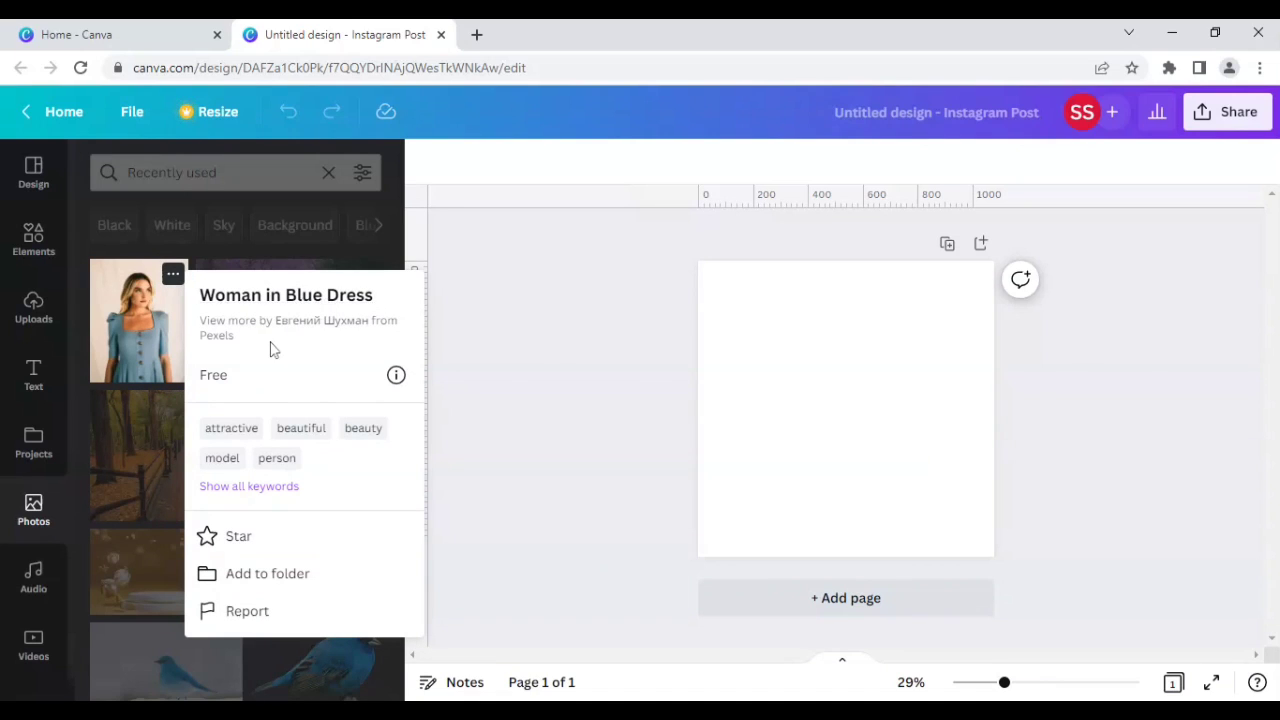
mouse_move(218, 344)
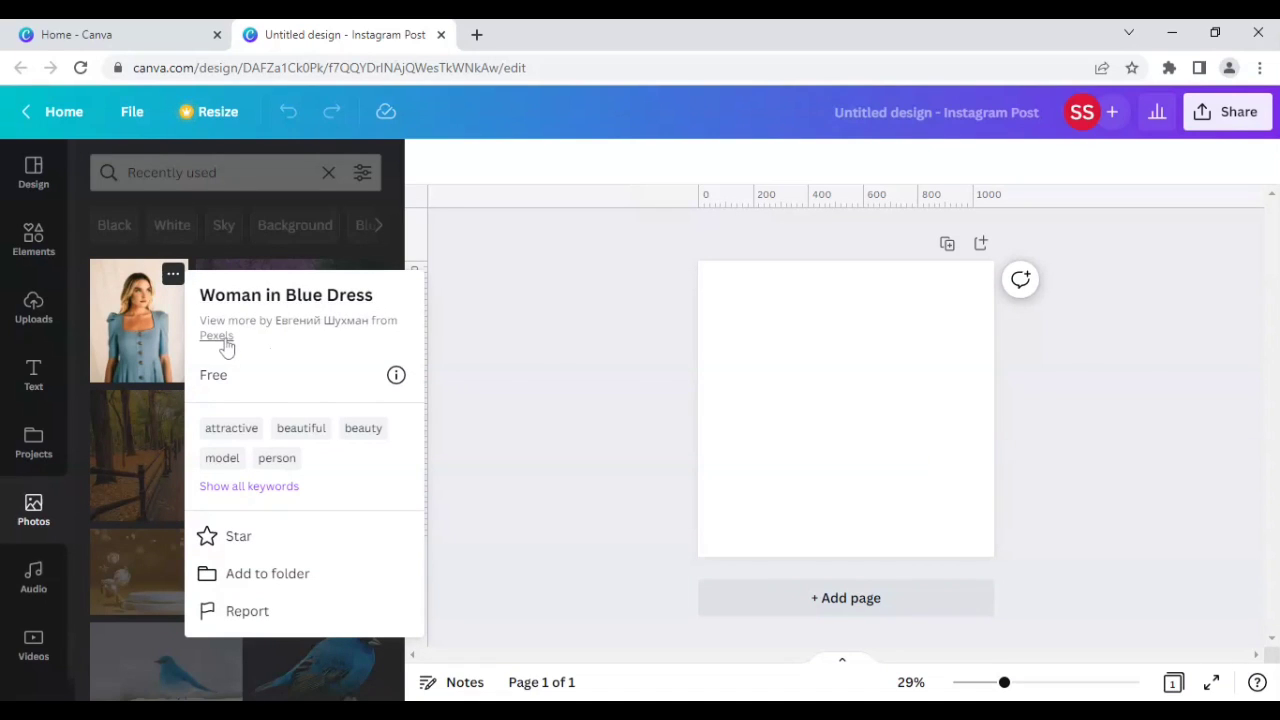
mouse_move(228, 370)
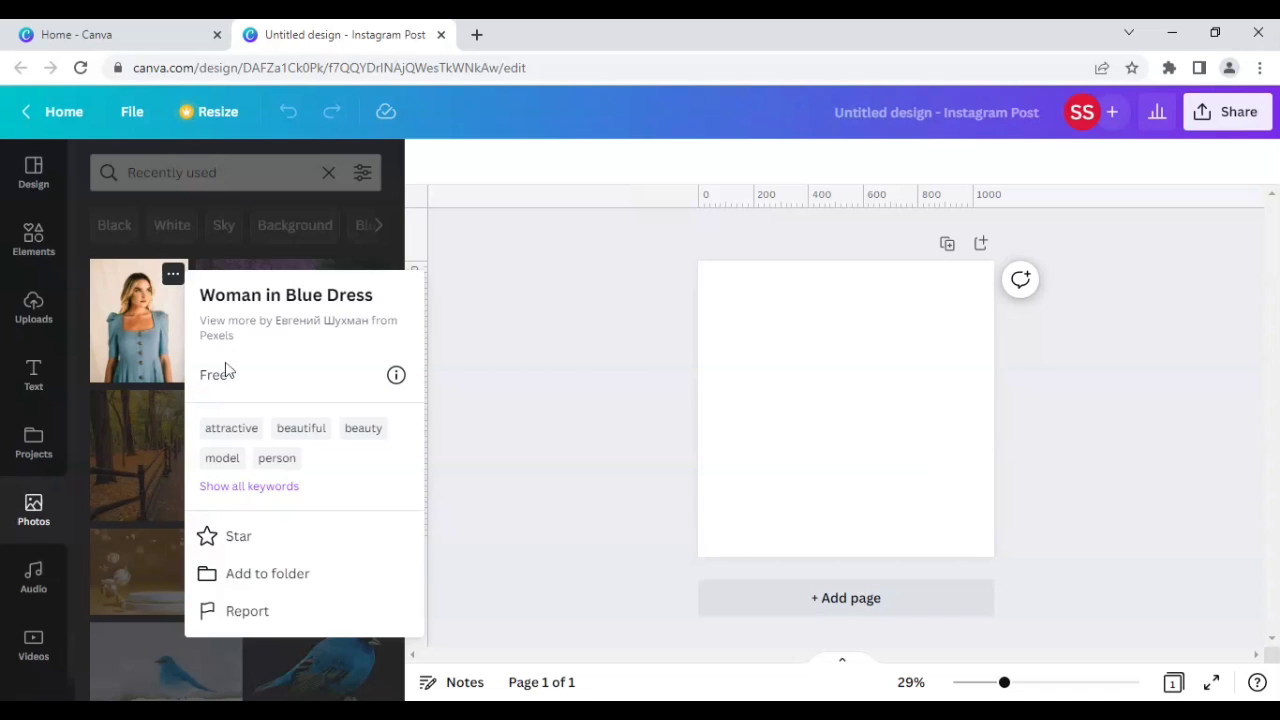
mouse_move(118, 318)
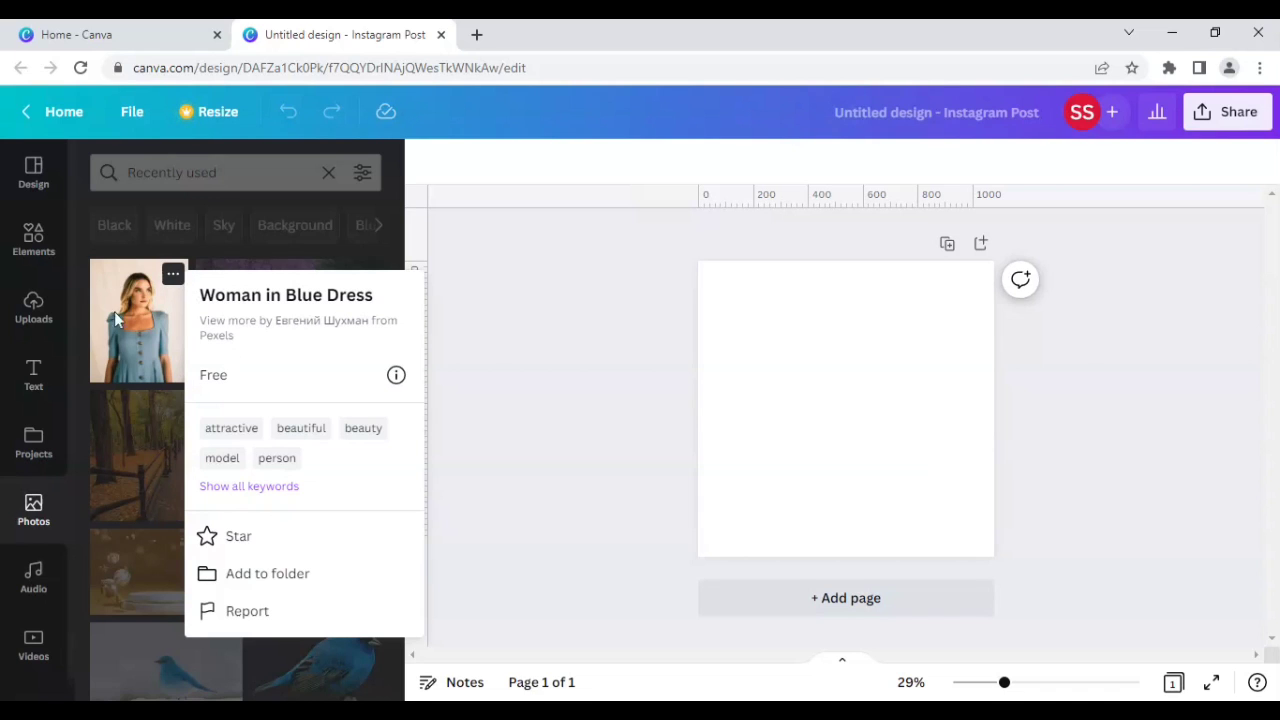
Add the Woman in Blue Dress photo to the page and enlarge the view slightly
click(136, 320)
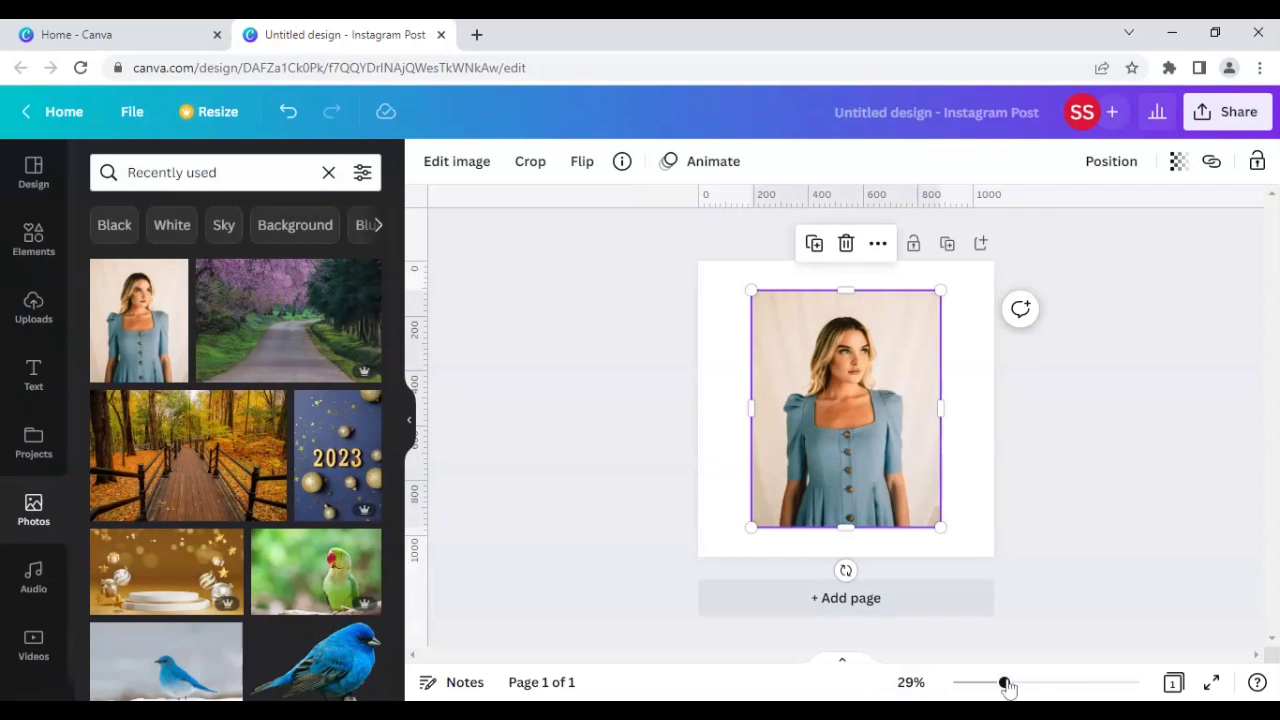
drag(1004, 682, 1030, 682)
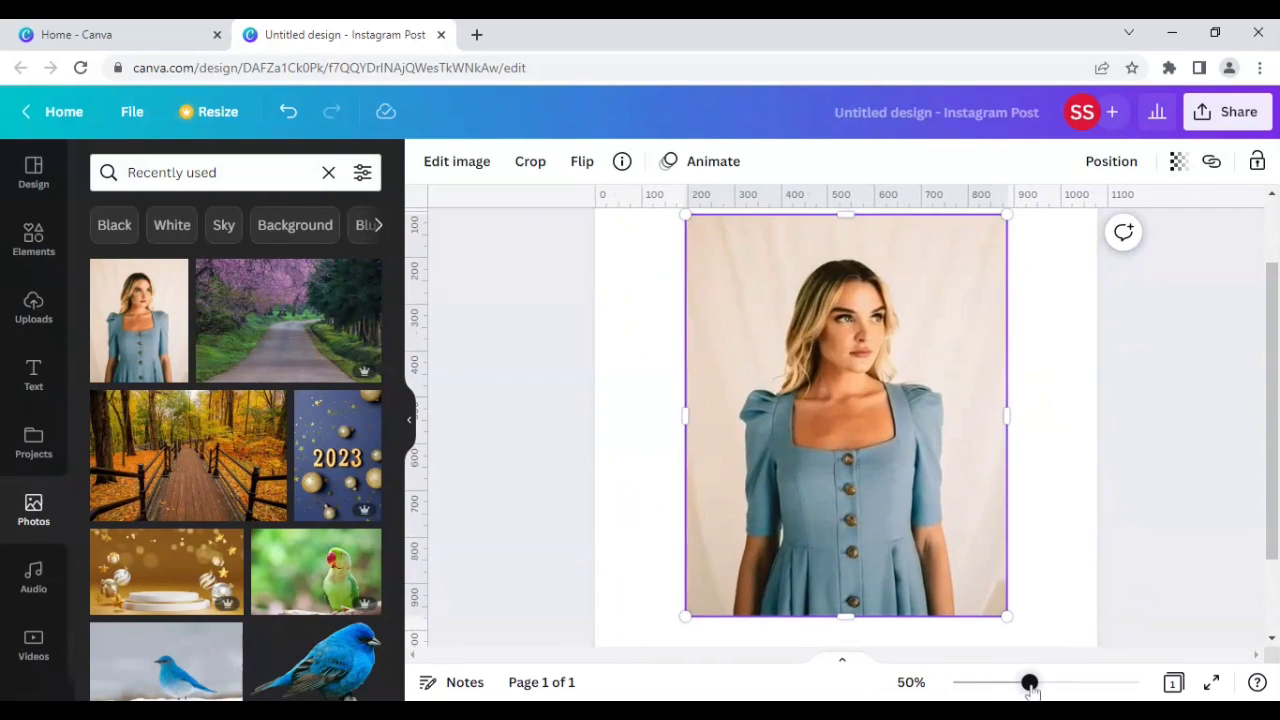
drag(1030, 682, 1036, 682)
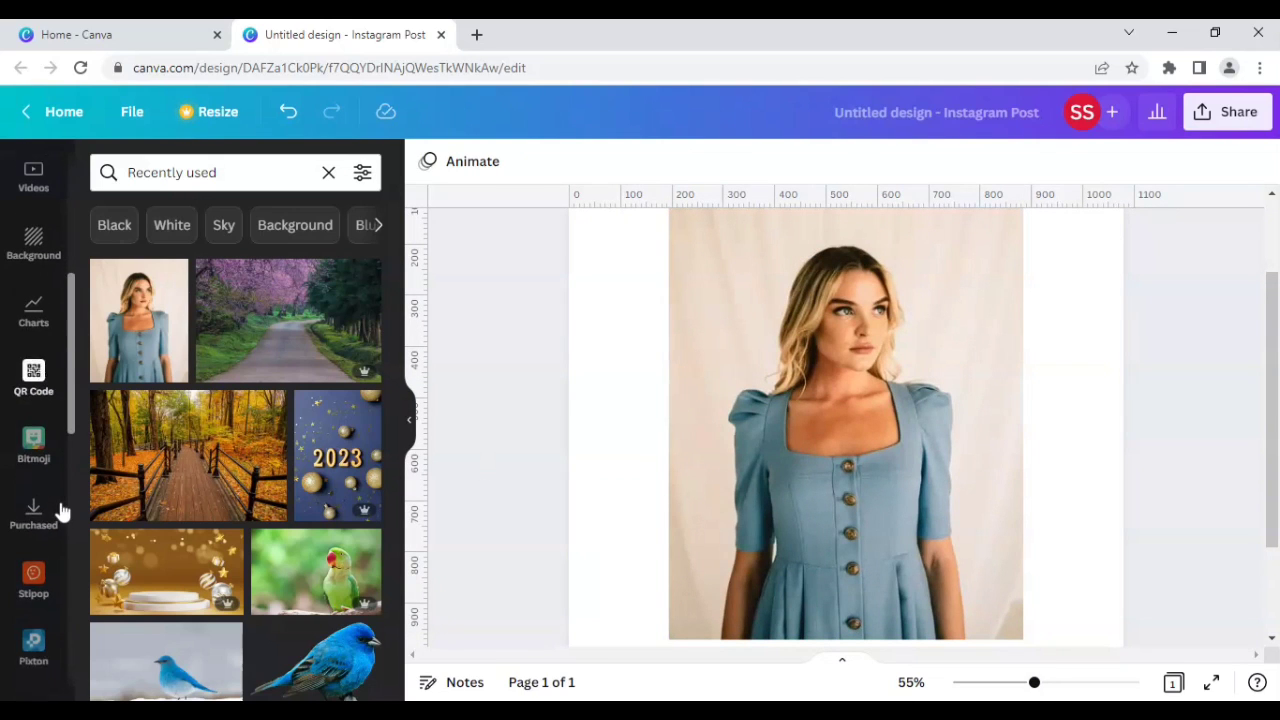
Find the Draw (Beta) app via Apps search 'draw' and choose the Pen brush
scroll(down, 3)
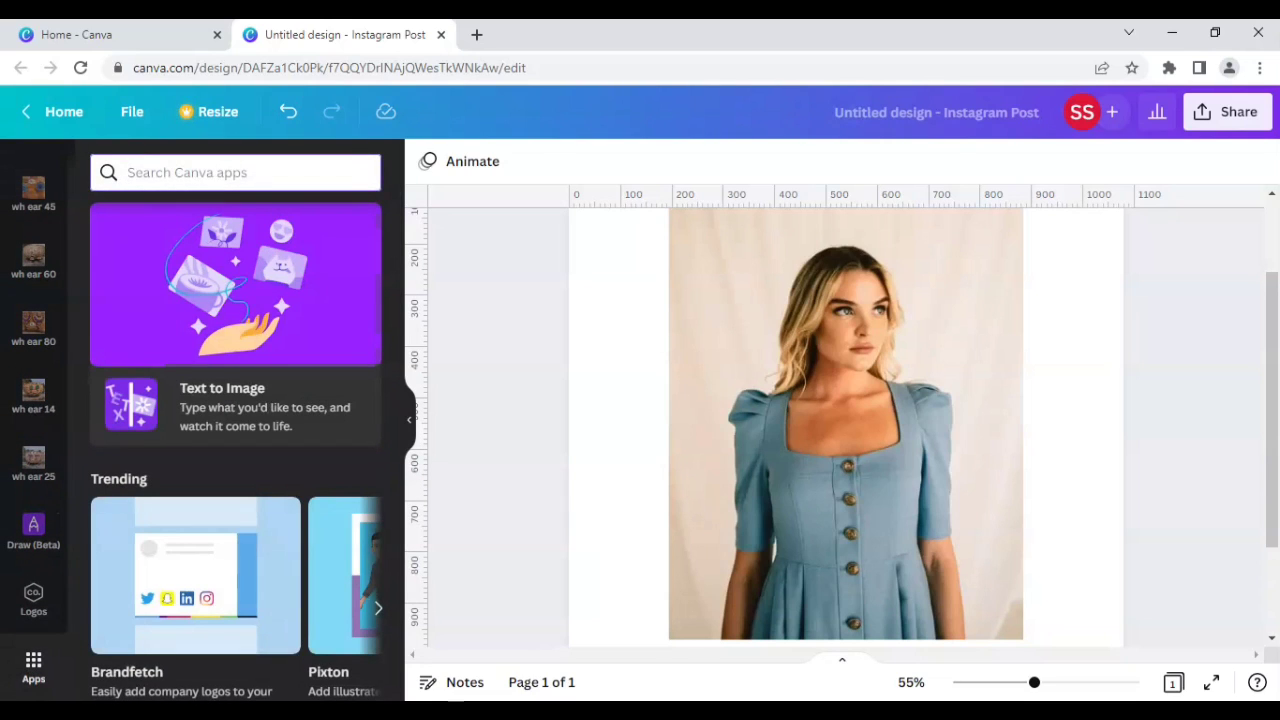
text(draw)
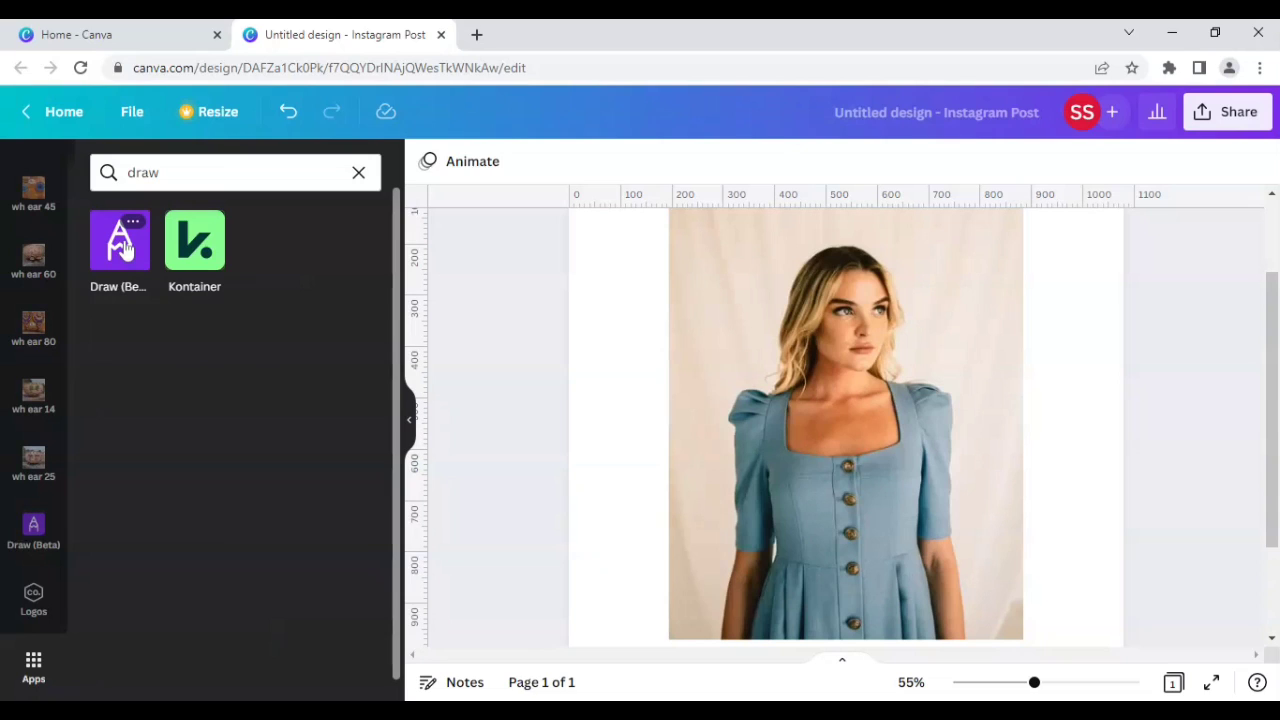
click(120, 240)
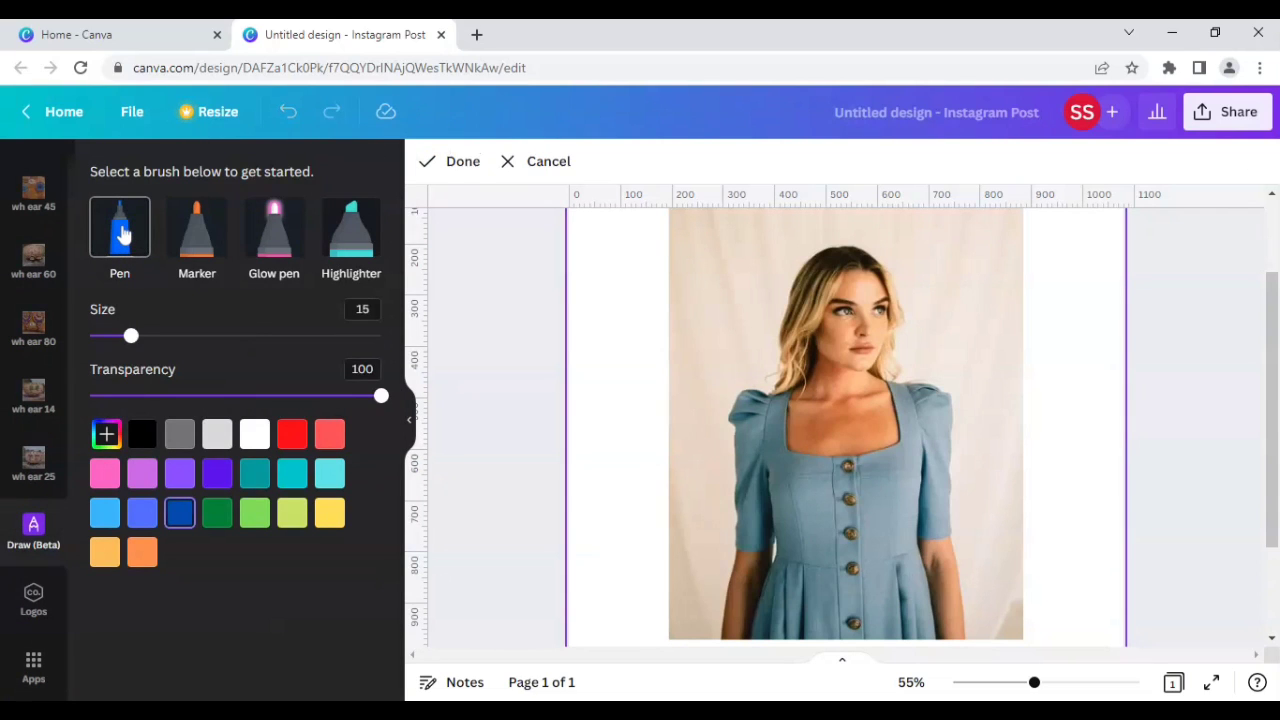
click(120, 228)
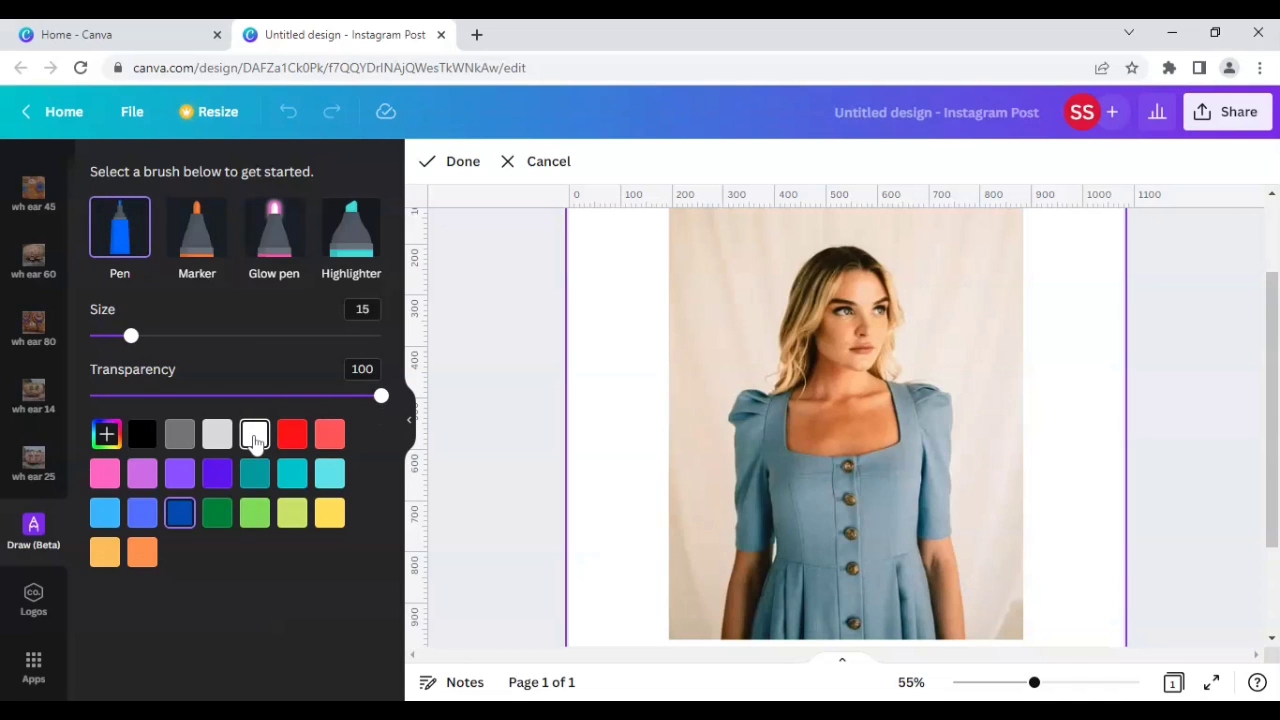
Trace the dress neckline, shoulders, left side, button placket, sleeves and pleats in white pen
click(256, 432)
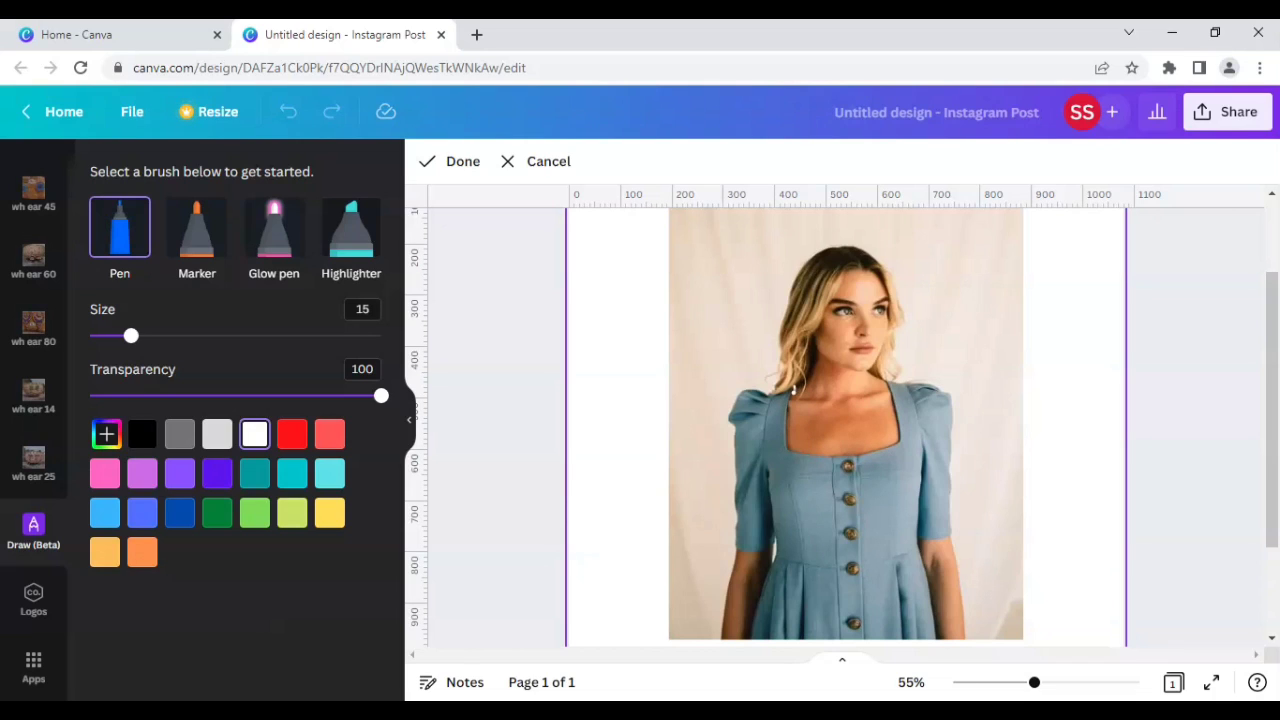
drag(796, 390, 900, 428)
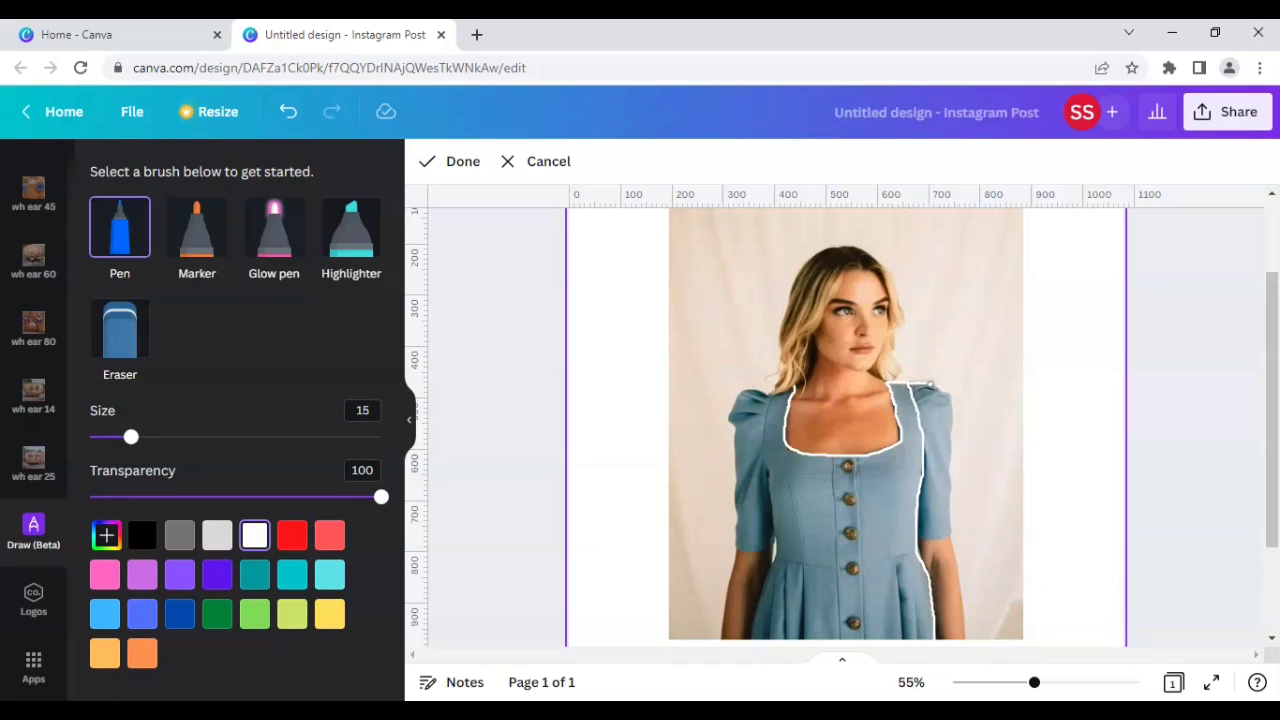
drag(930, 384, 930, 540)
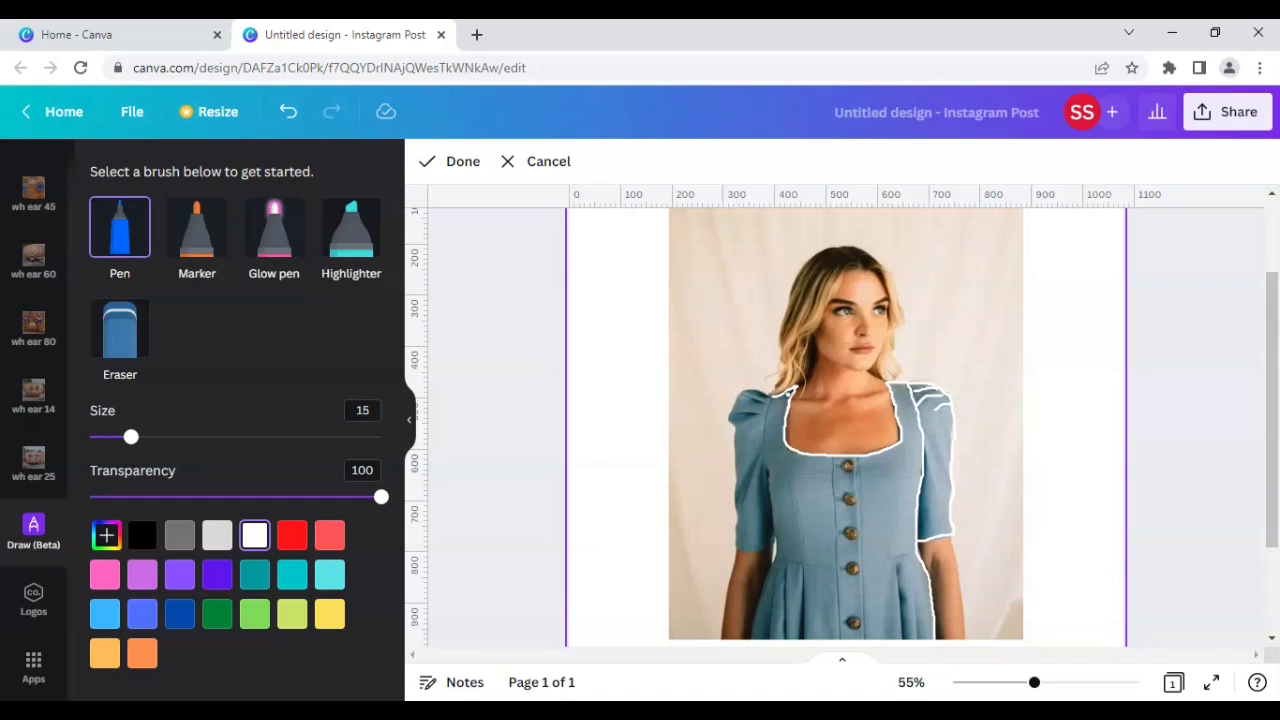
drag(788, 400, 764, 480)
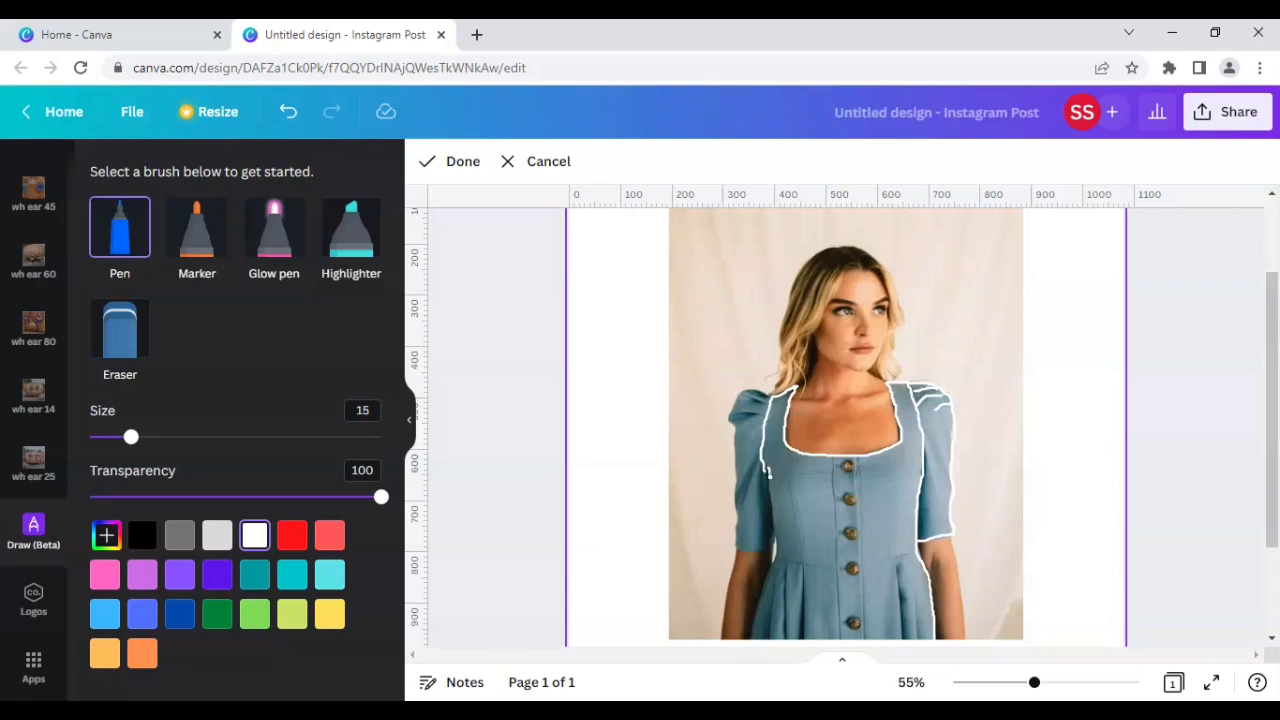
drag(768, 476, 748, 650)
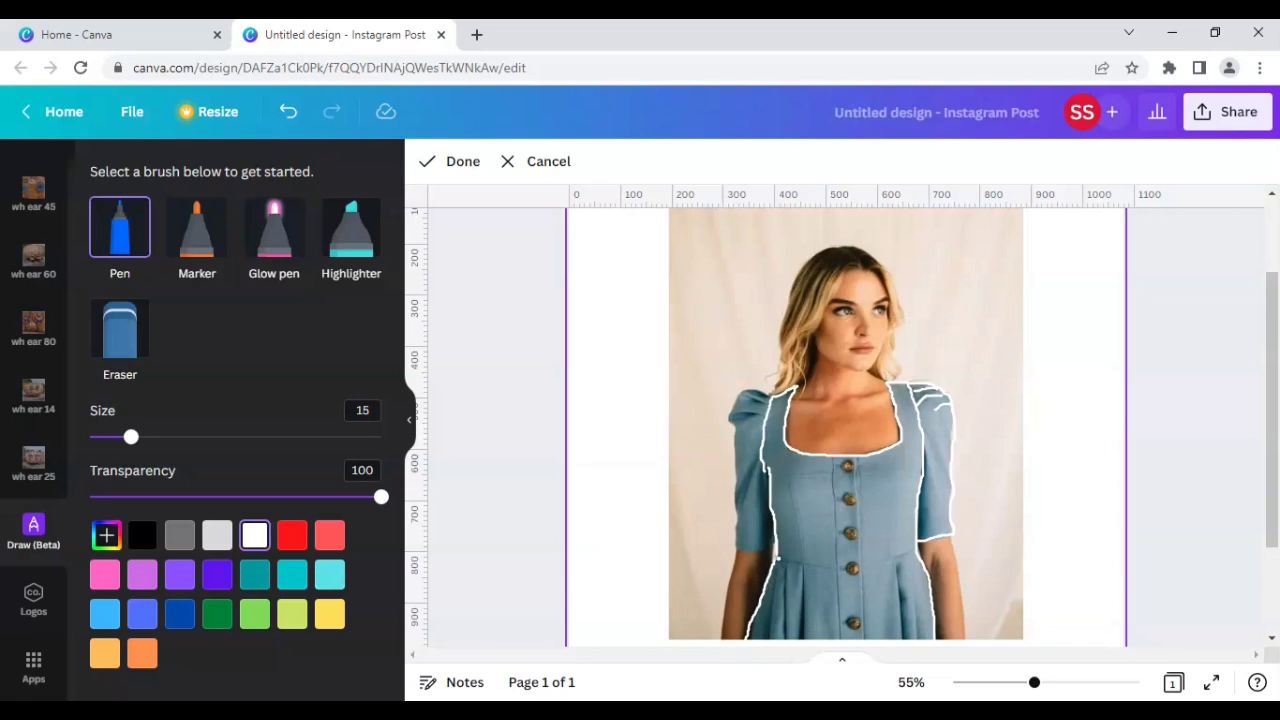
drag(780, 560, 900, 636)
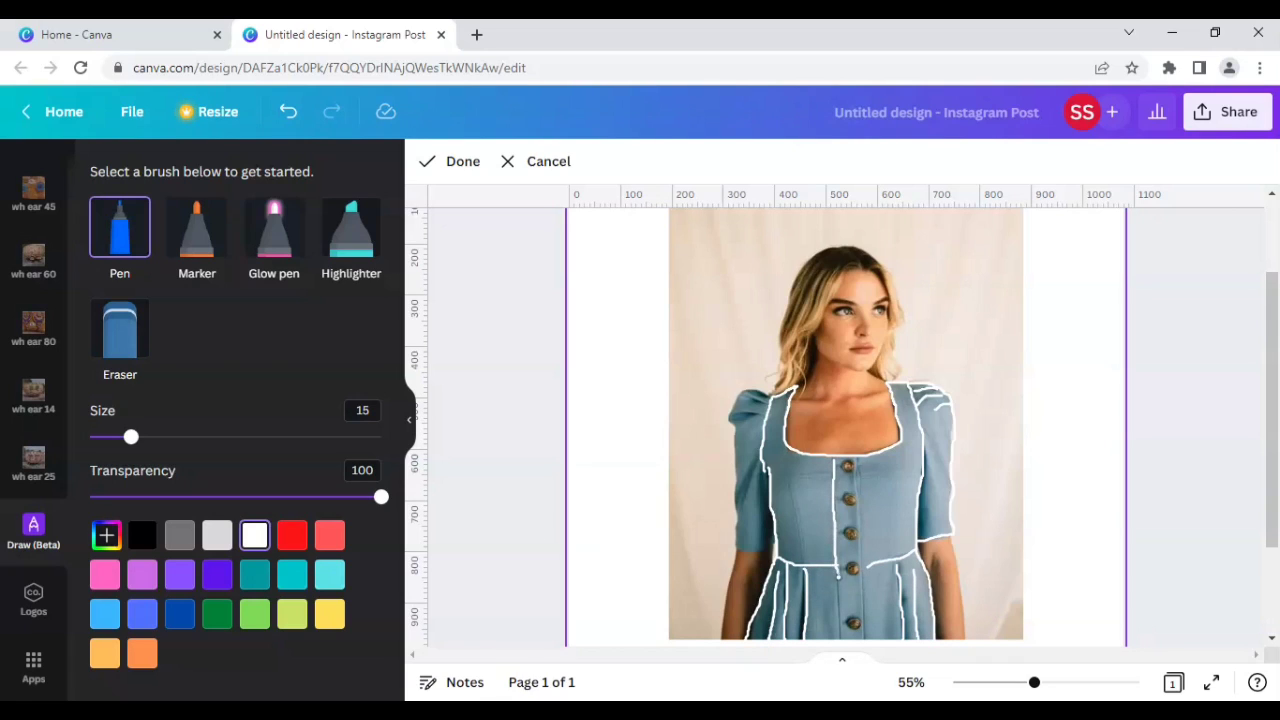
drag(856, 460, 838, 644)
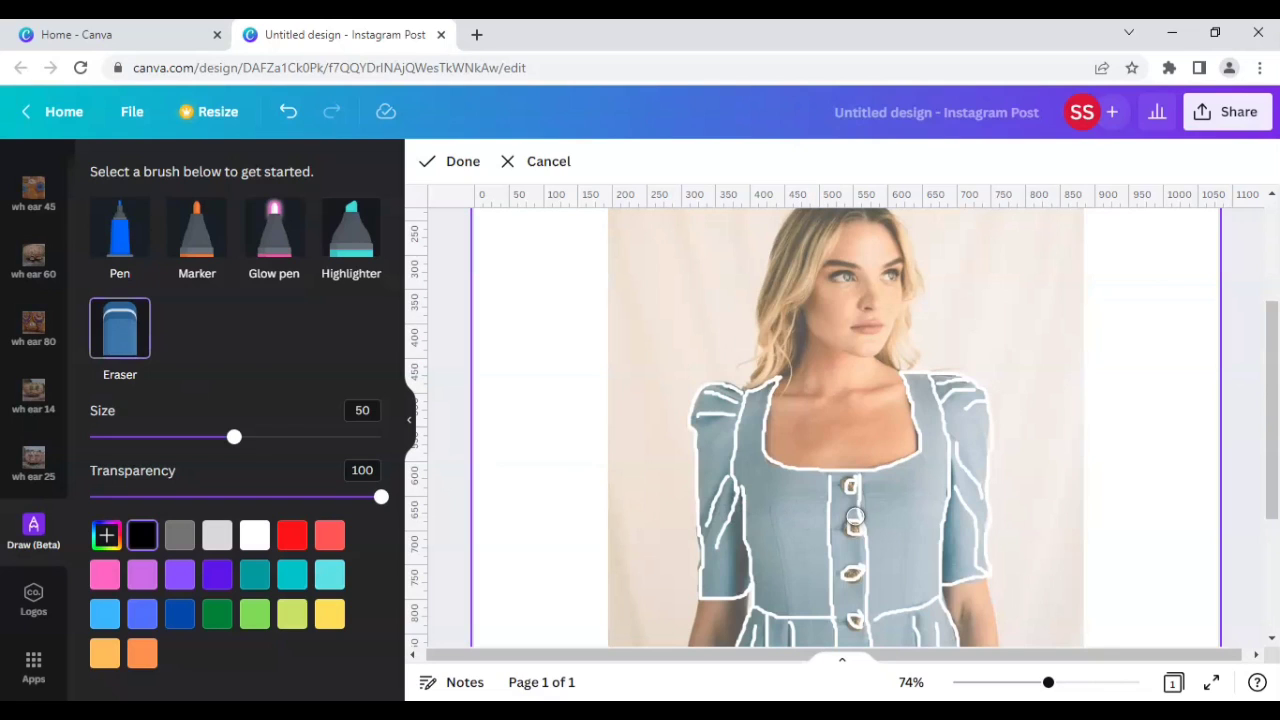
Finish the white dress outline so it is placed on the photo as its own element
drag(232, 436, 198, 436)
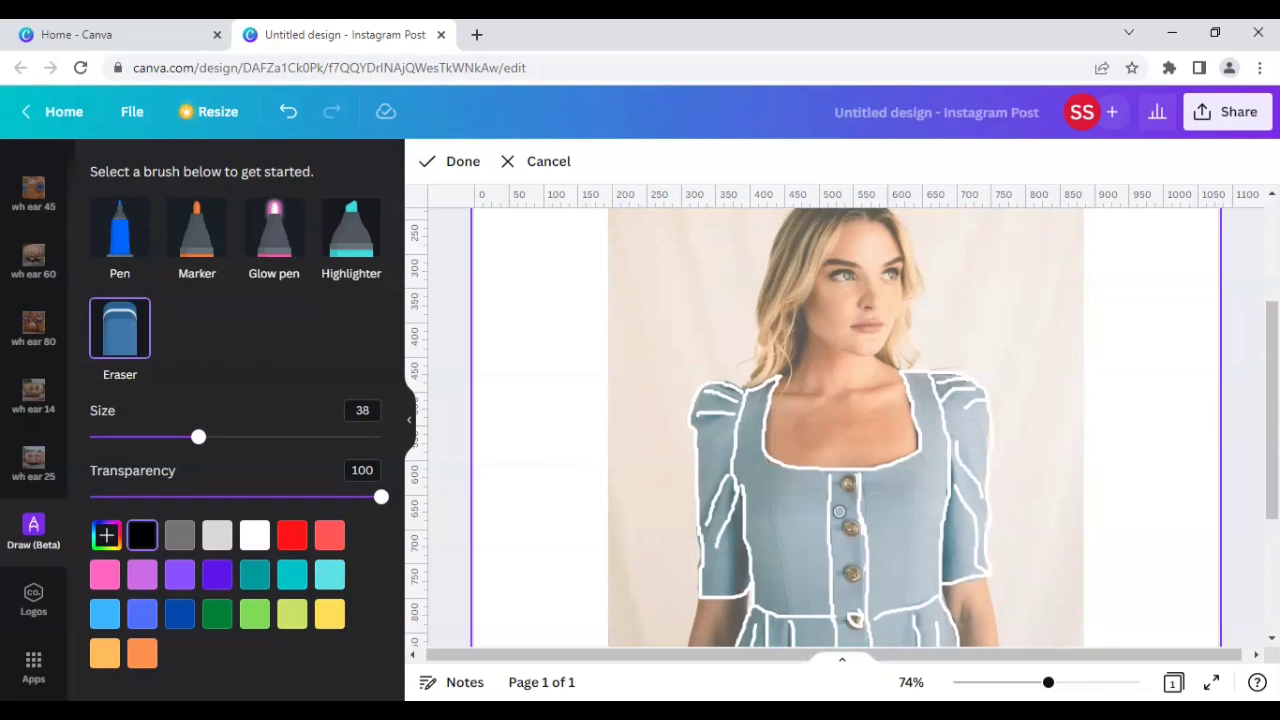
scroll(down, 3)
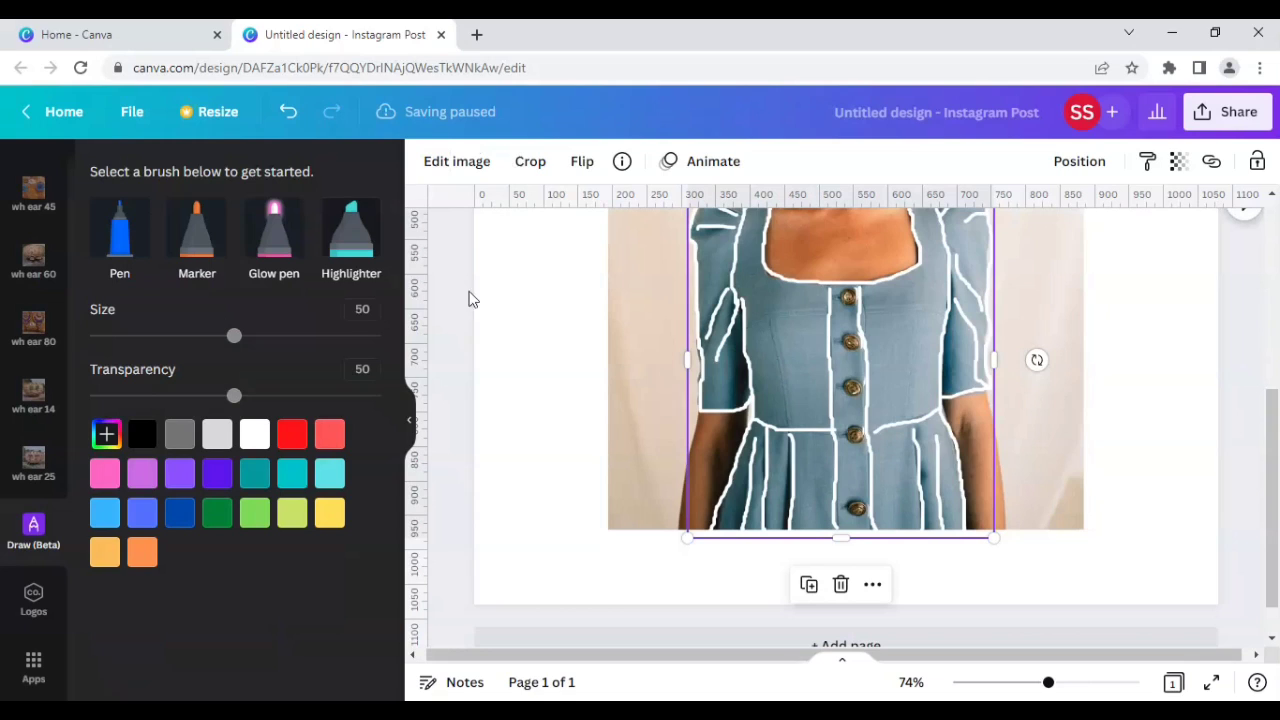
mouse_move(428, 132)
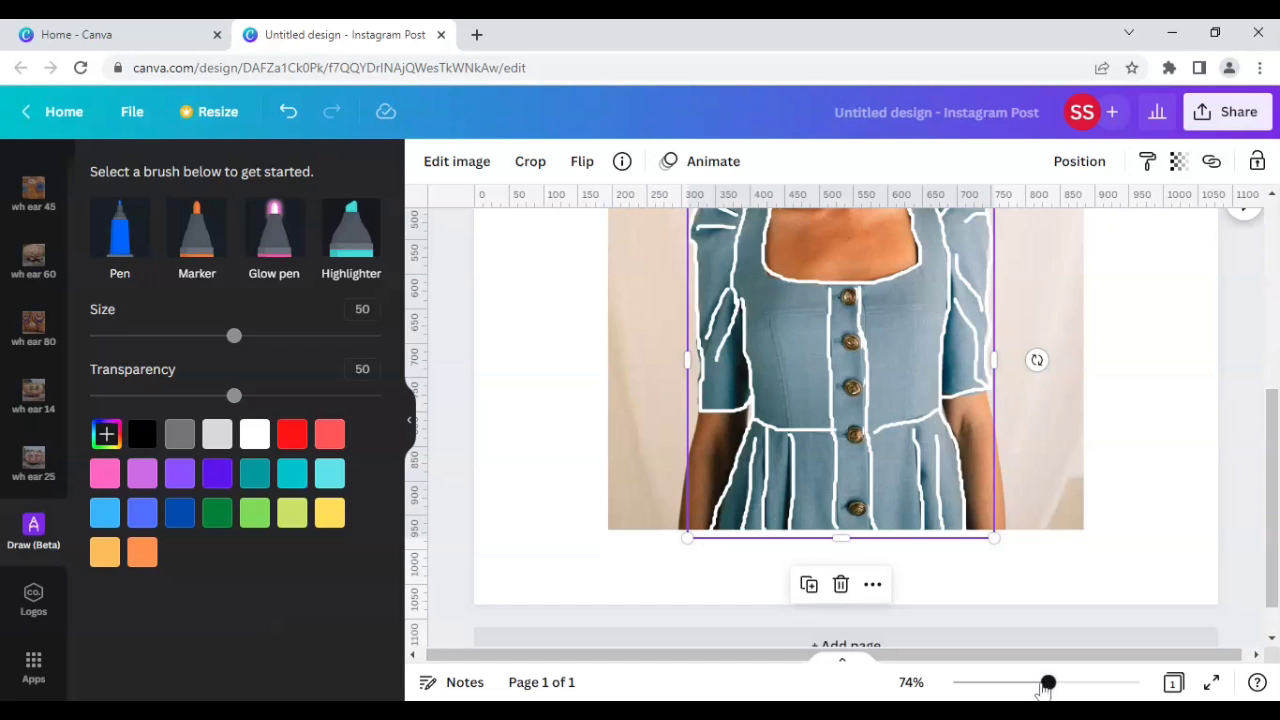
Zoom out to about 35% so the whole post page is visible
drag(1048, 682, 1012, 682)
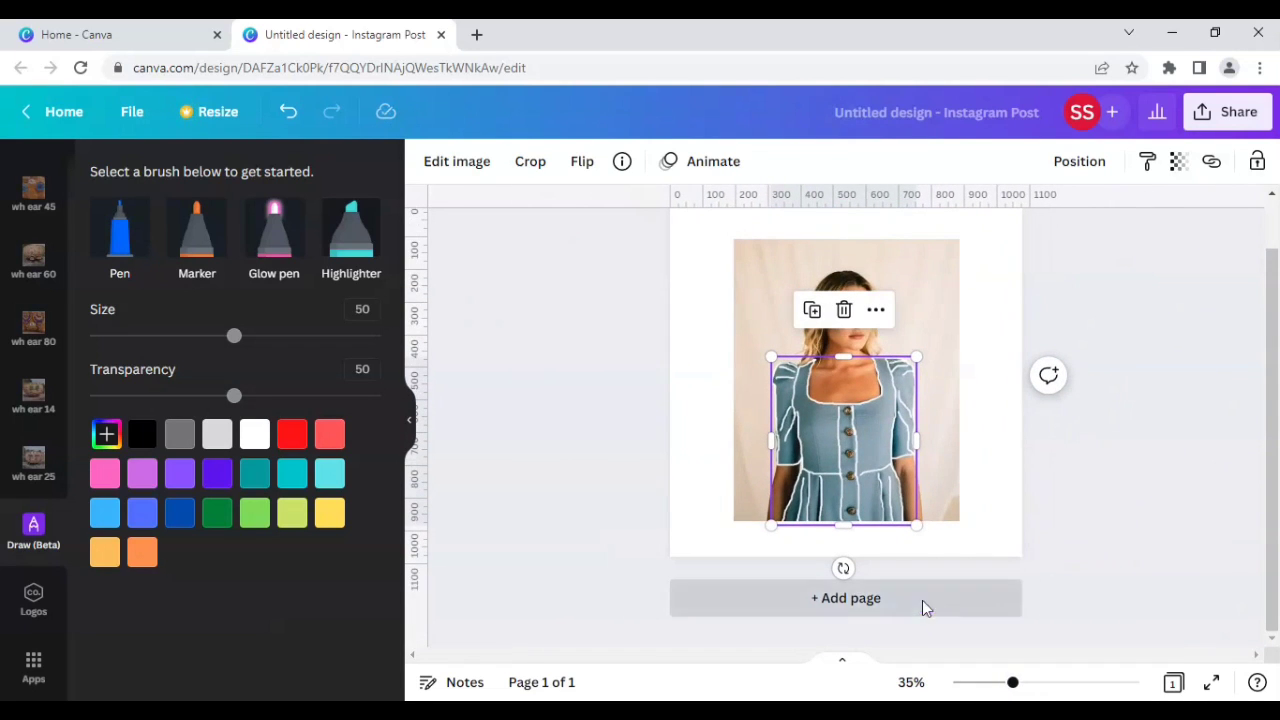
Add a second page and set its background colour to black
click(844, 598)
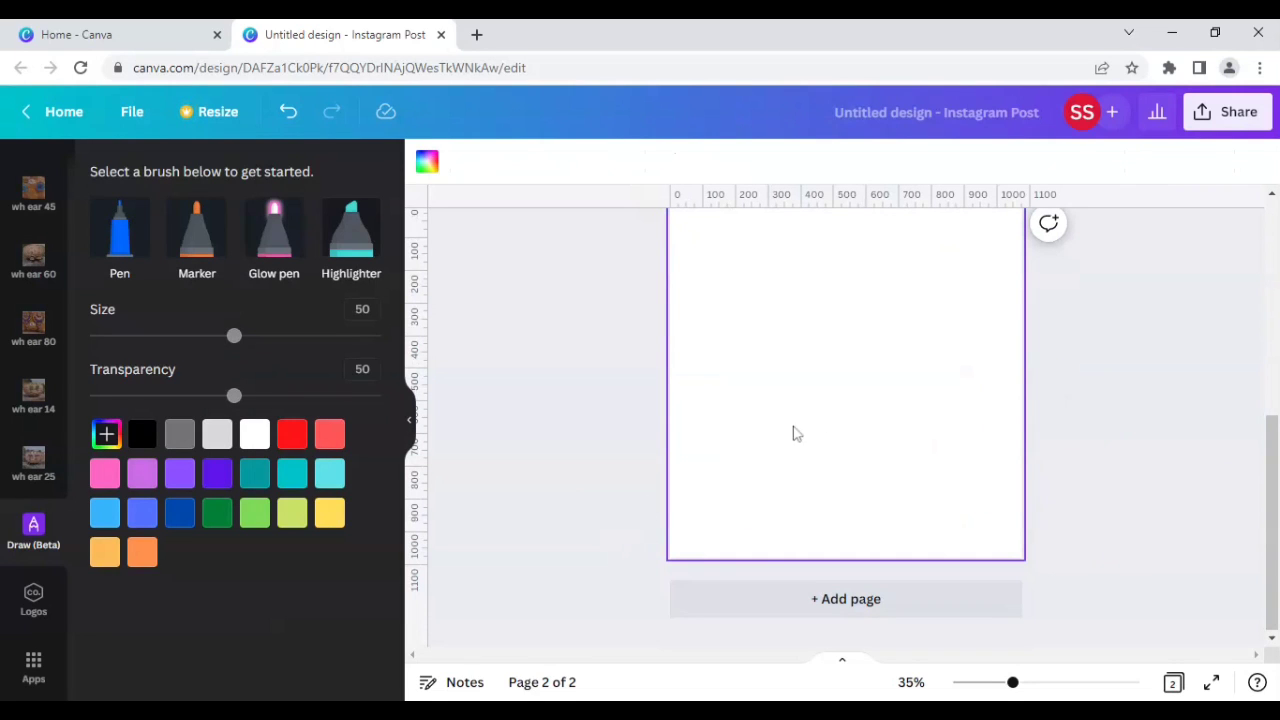
click(104, 432)
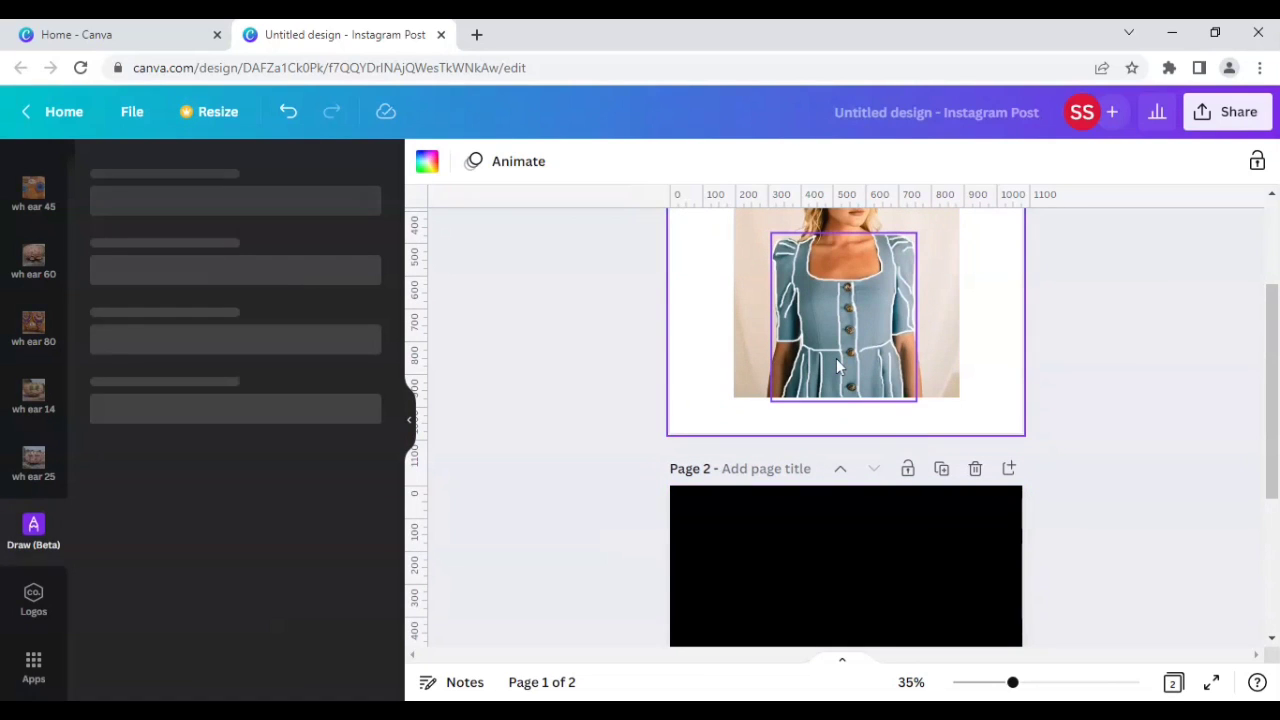
click(32, 530)
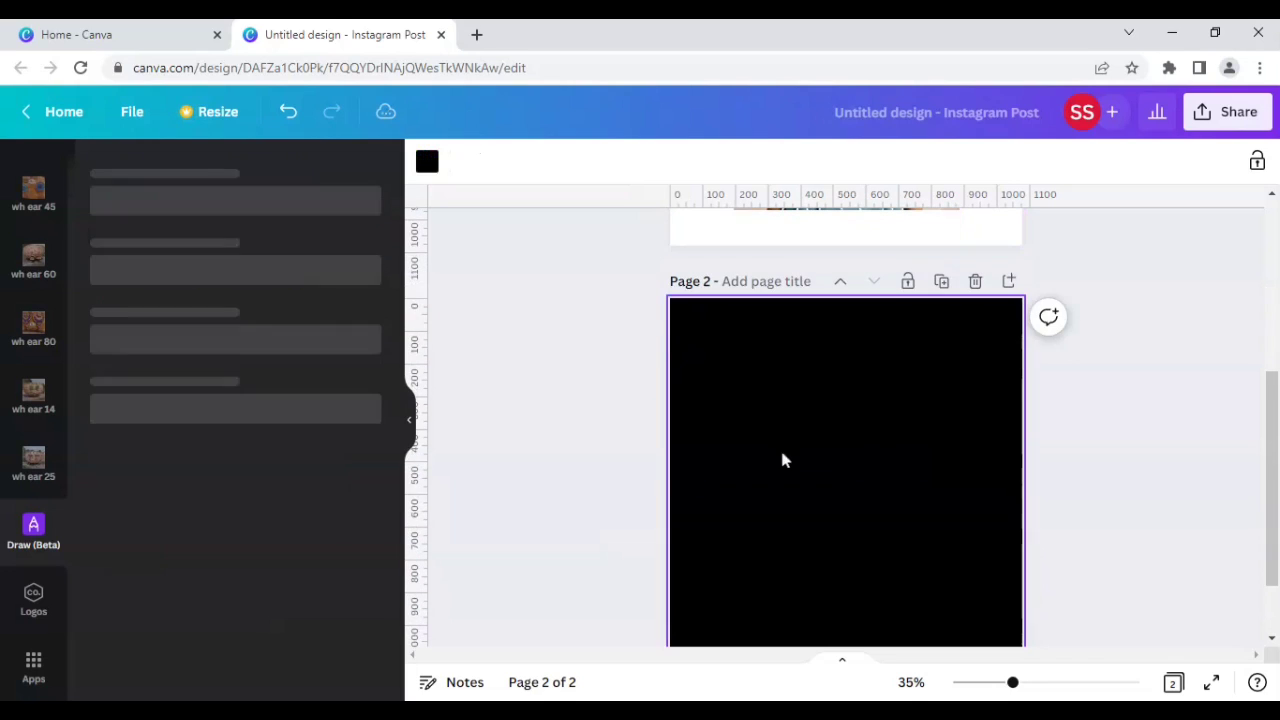
click(32, 530)
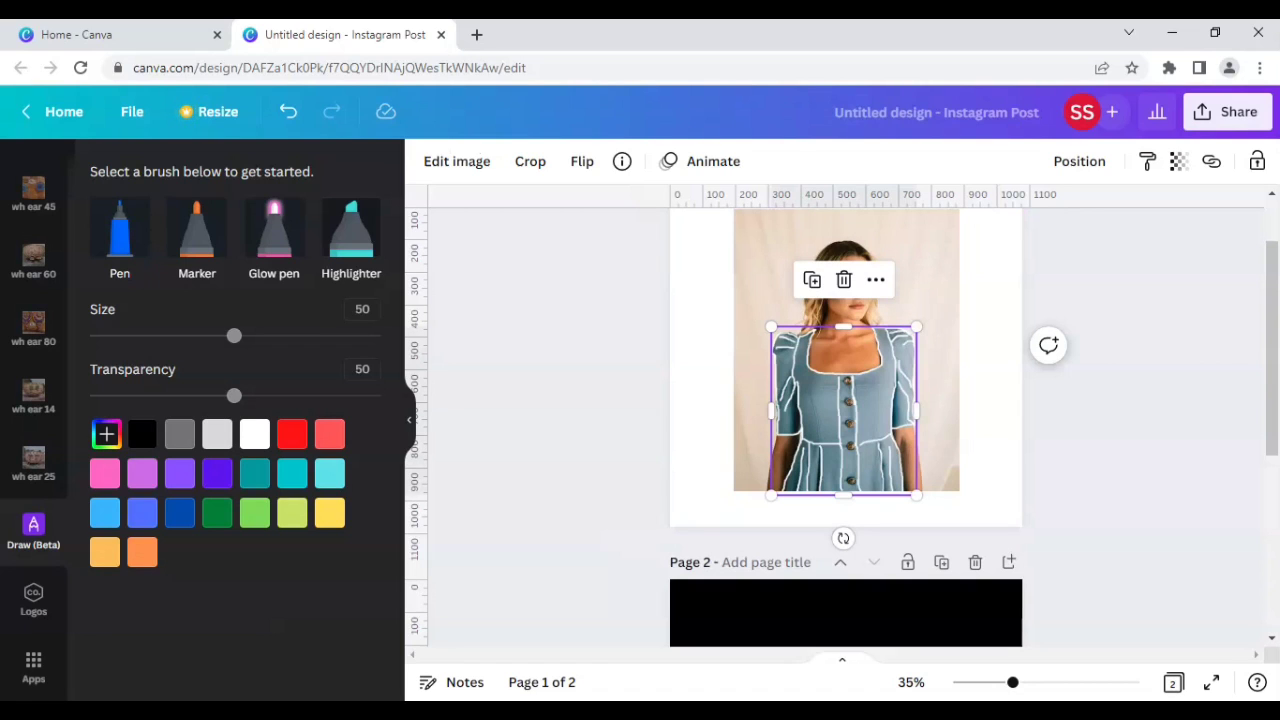
Move the white outline element onto the black page 2 and return to page 1
scroll(down, 3)
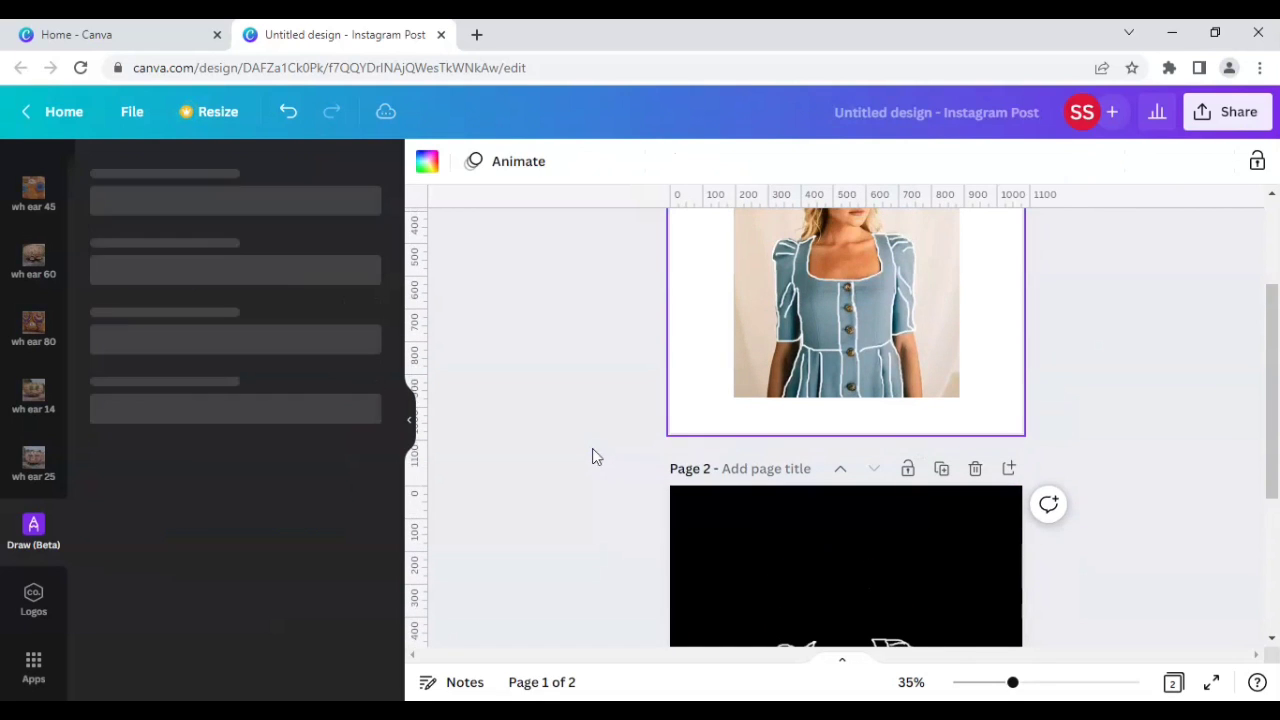
click(32, 530)
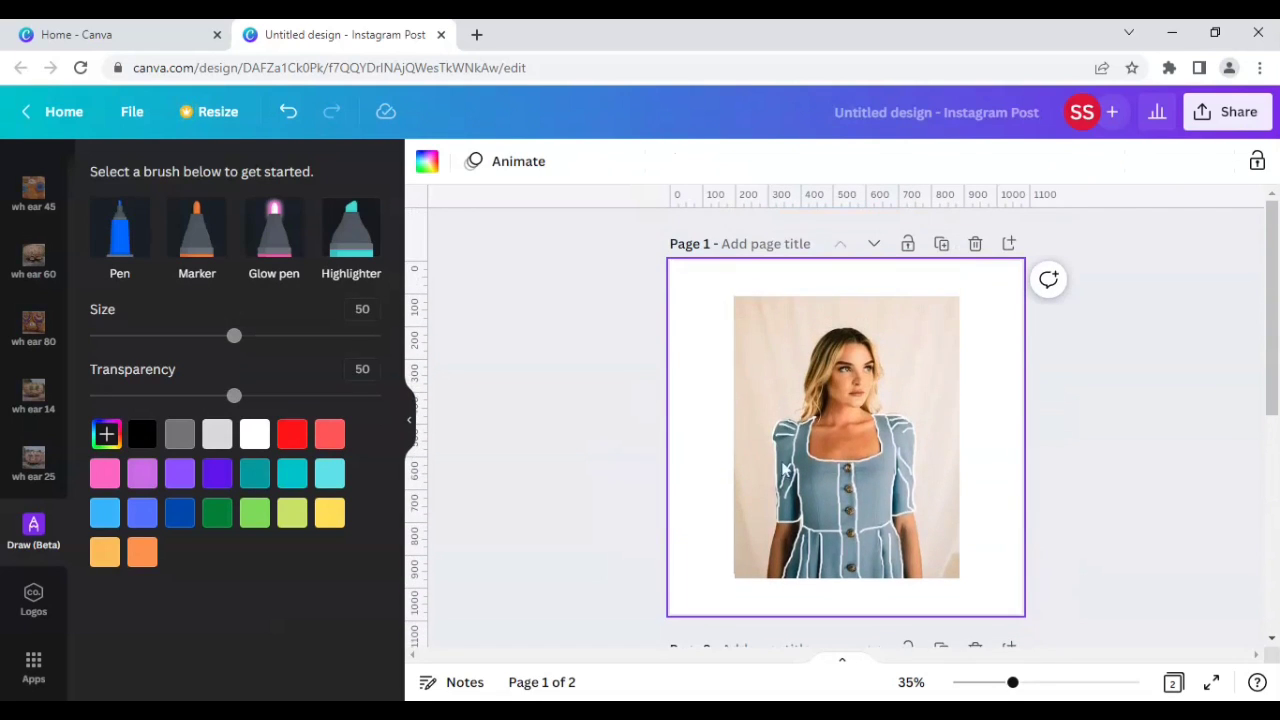
click(844, 436)
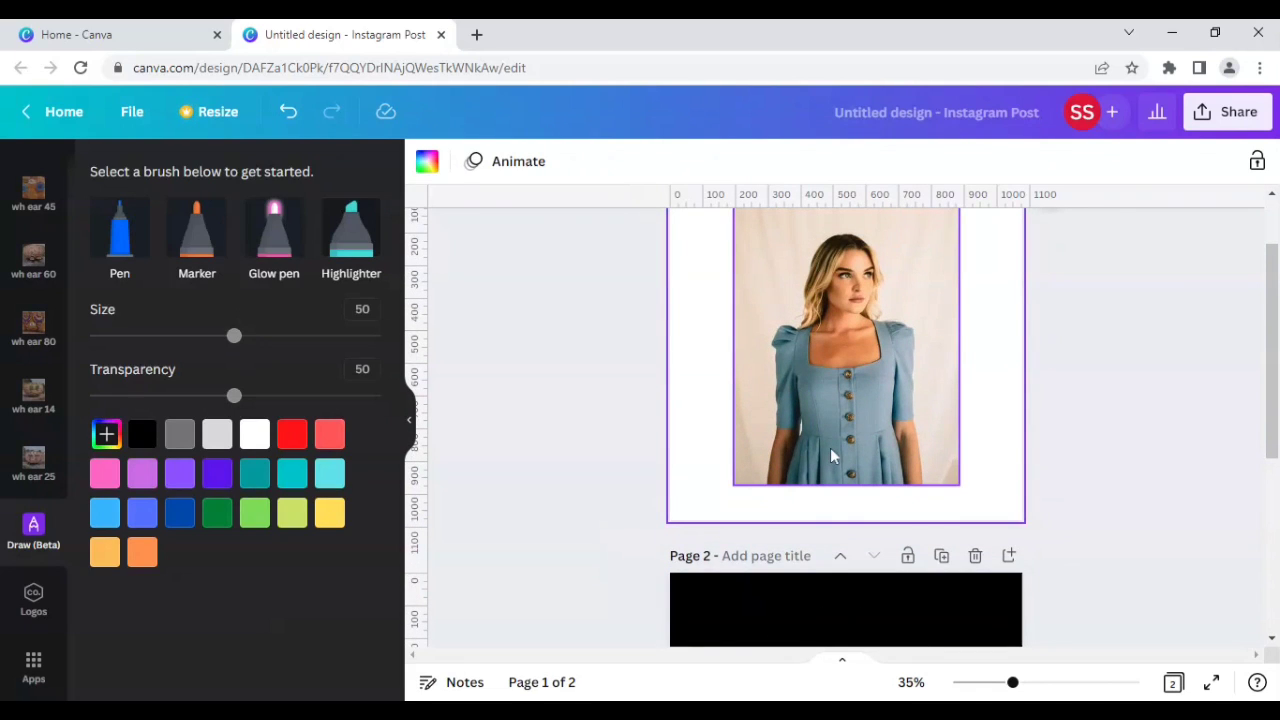
Run Background Remover on the woman's photo from Edit image
click(844, 350)
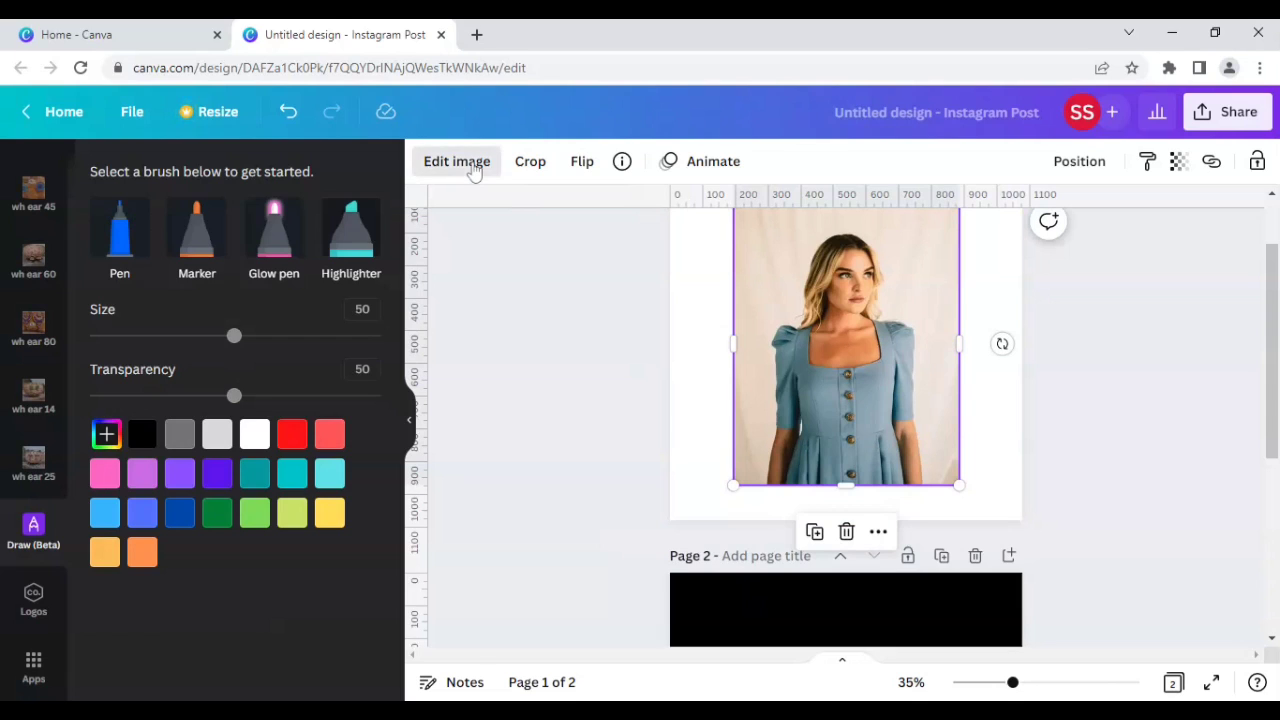
click(456, 160)
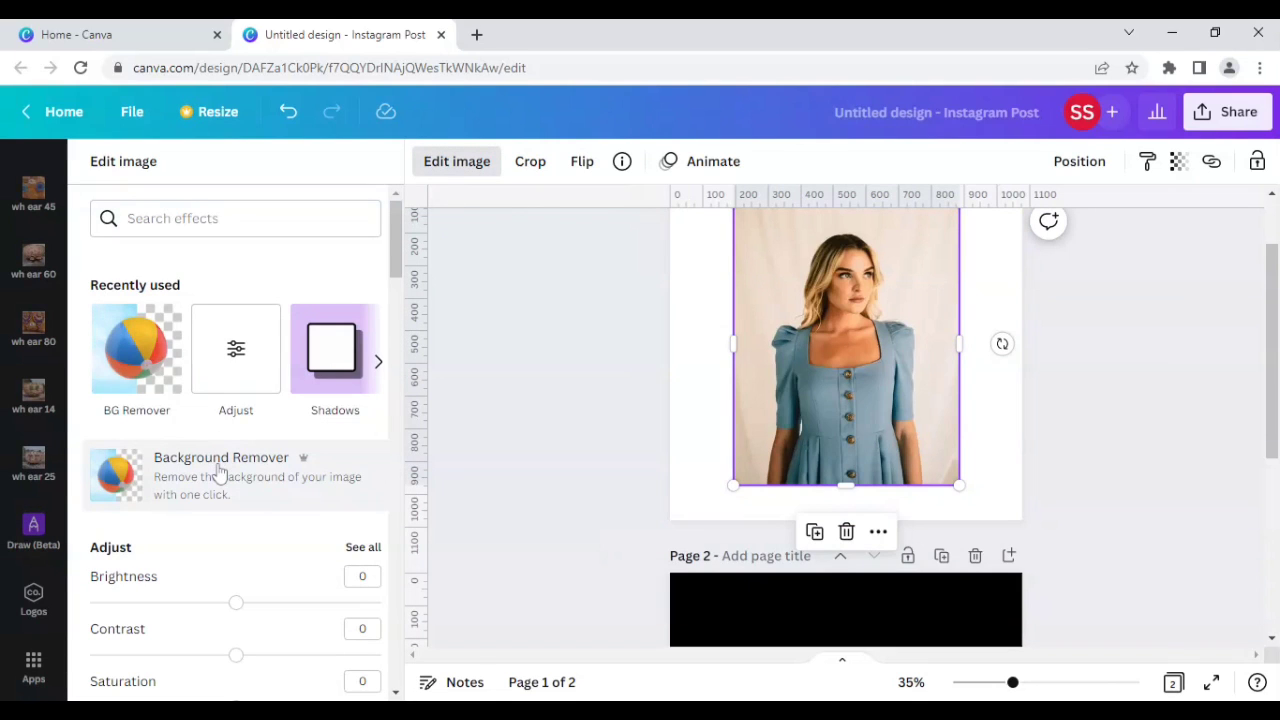
click(220, 470)
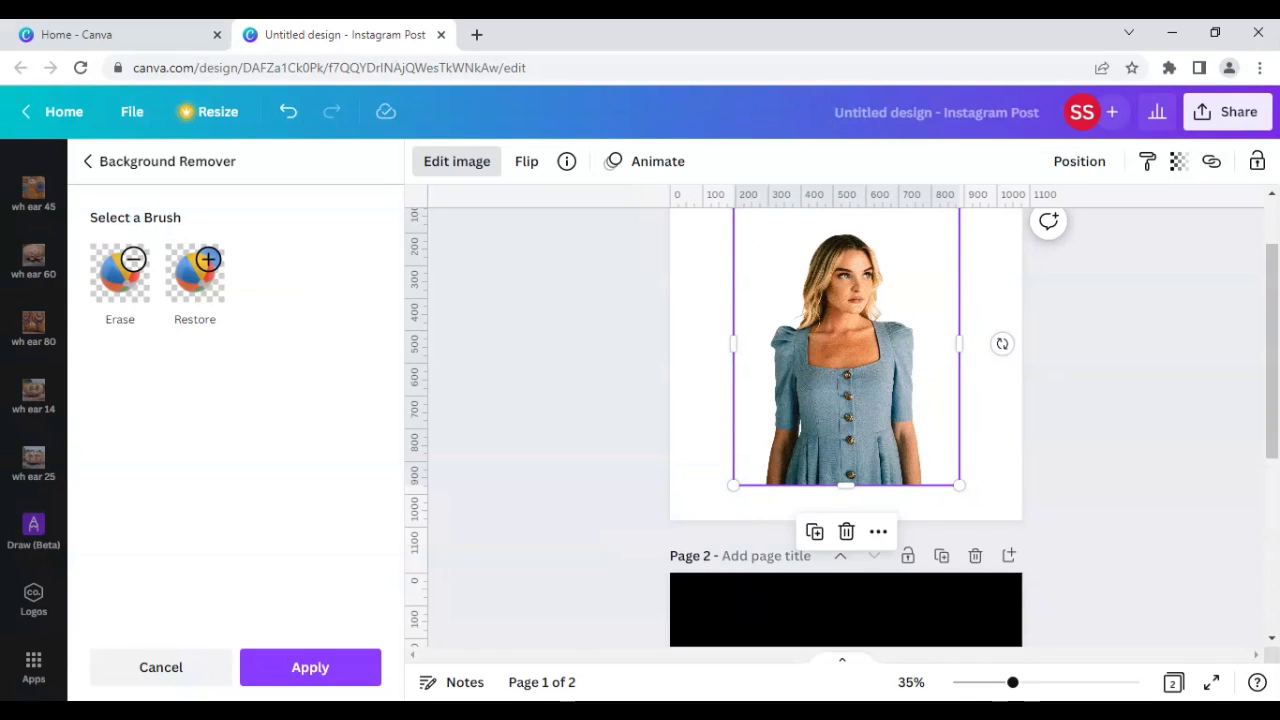
mouse_move(192, 340)
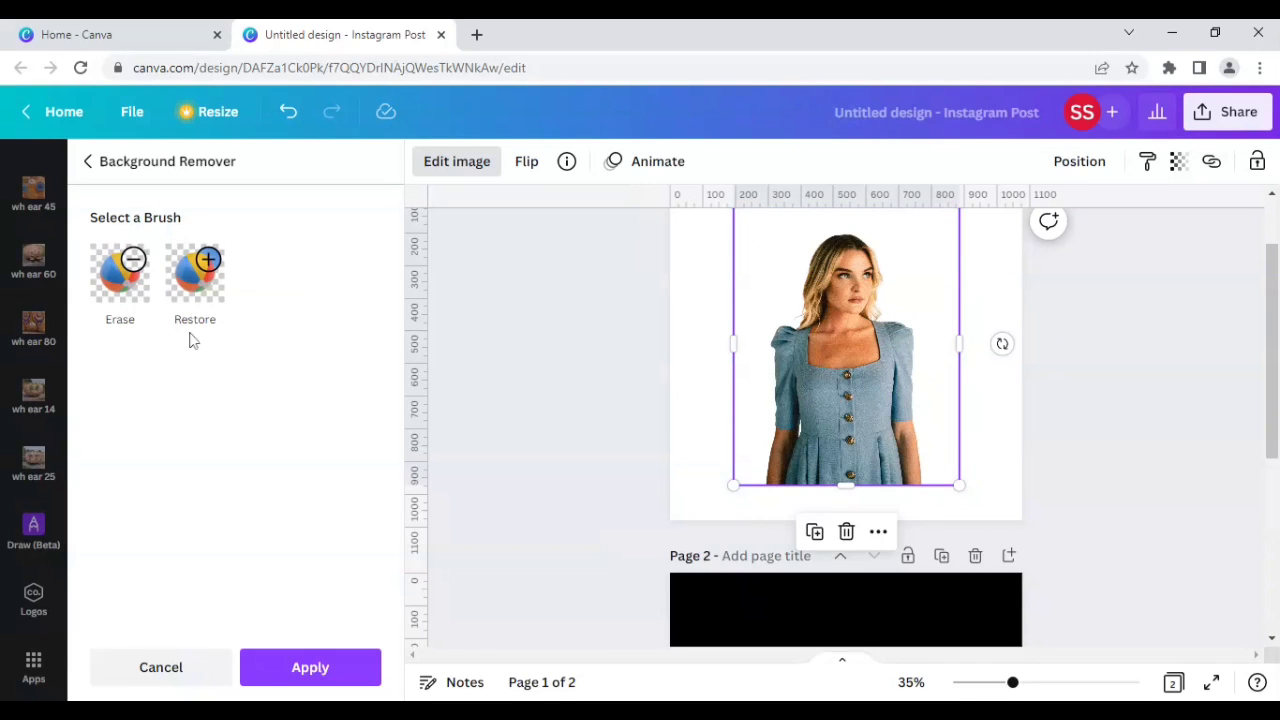
Erase the dress shoulders, sleeve and torso fabric with the Erase brush
click(120, 272)
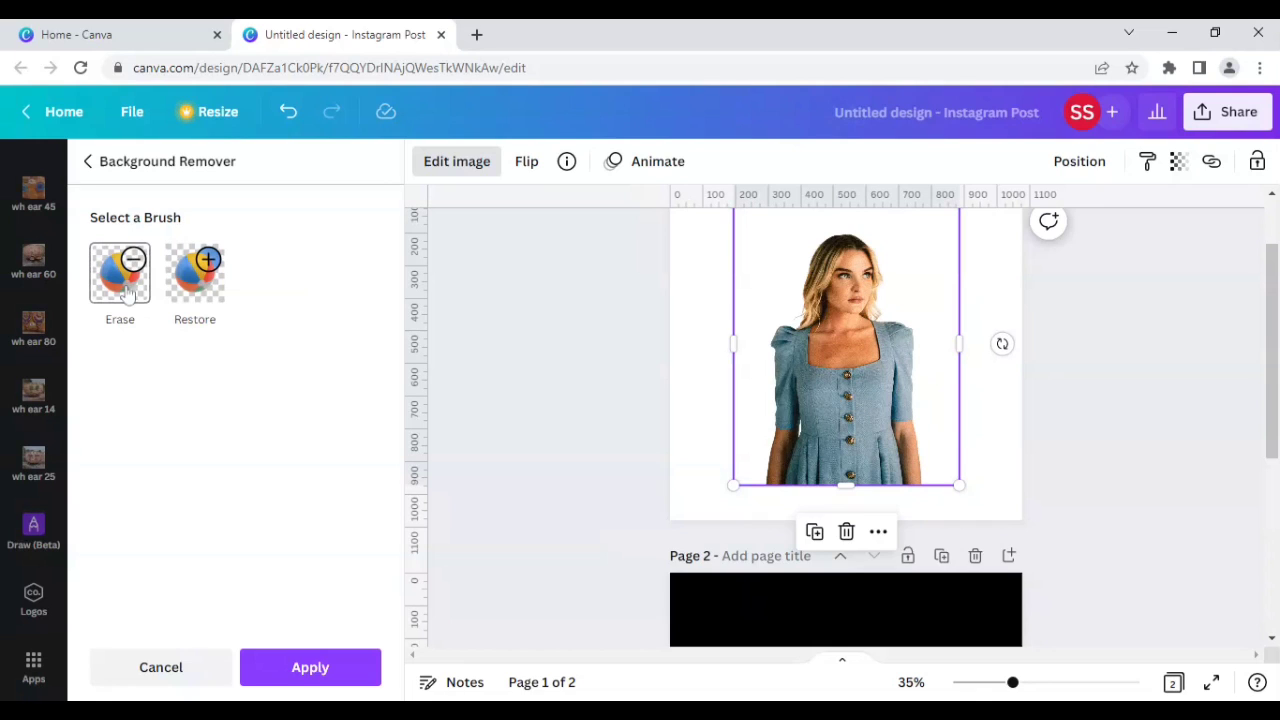
click(120, 272)
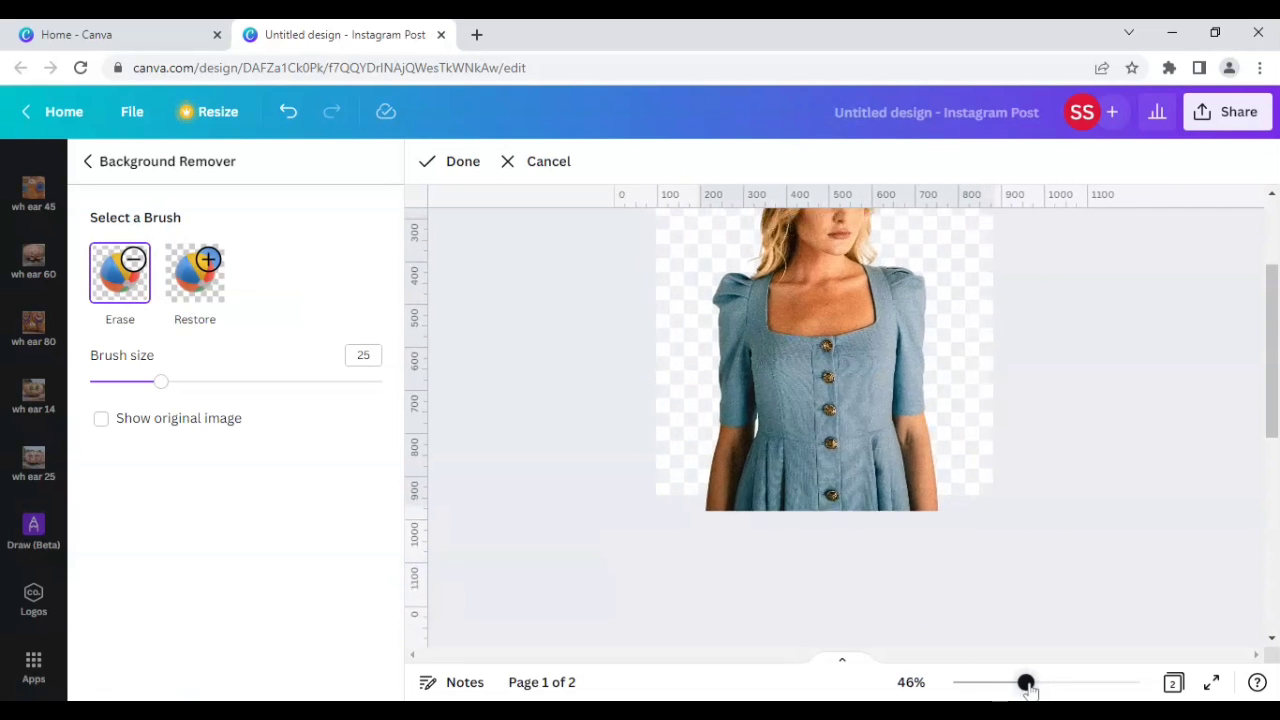
drag(1024, 682, 1032, 682)
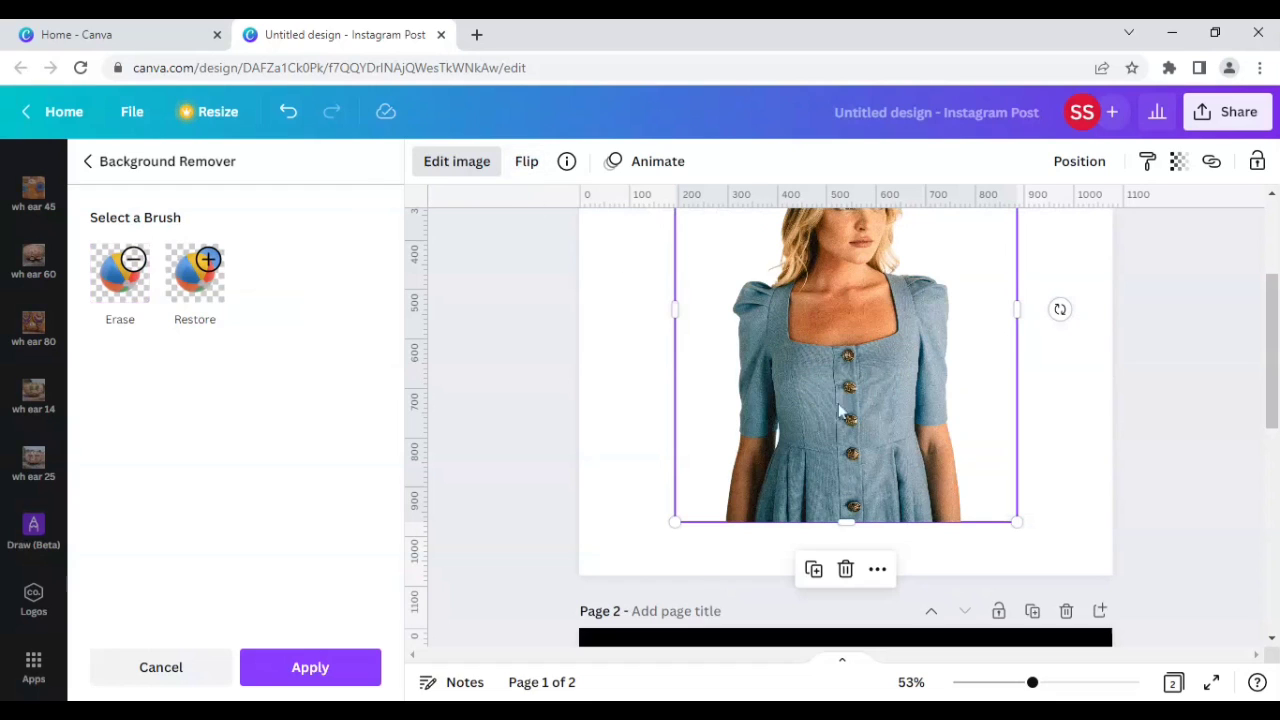
click(120, 272)
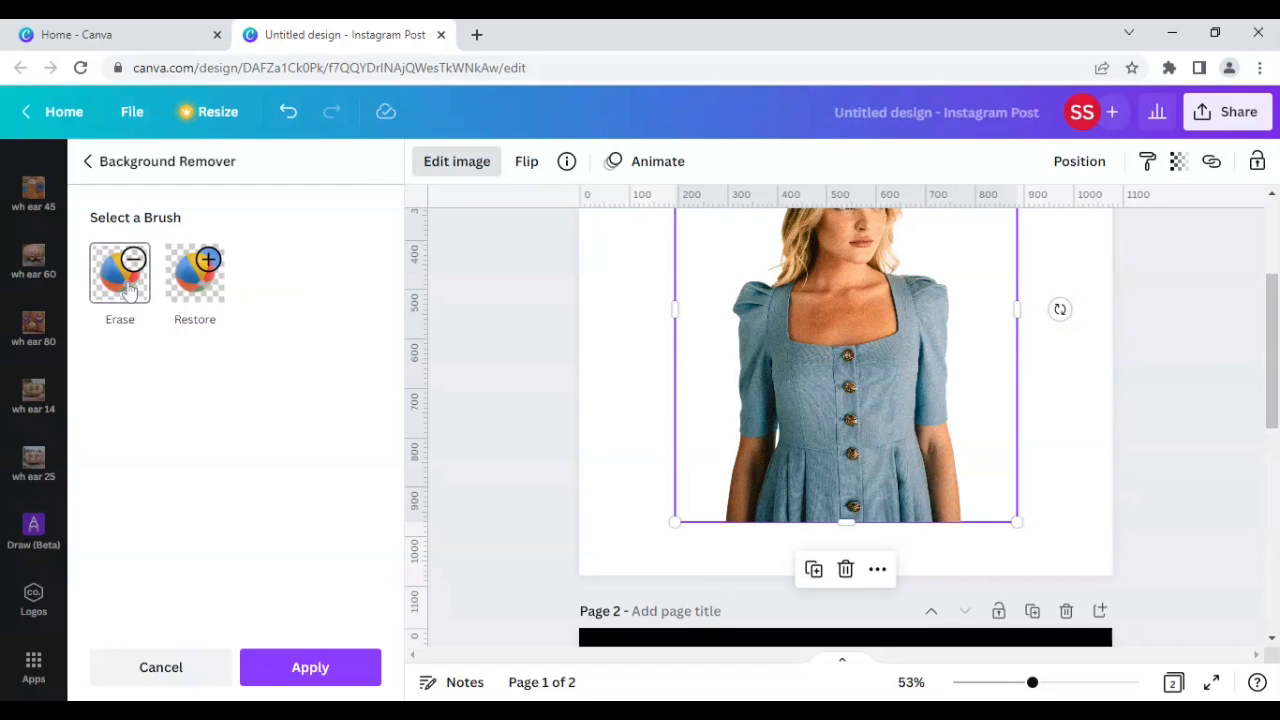
click(120, 272)
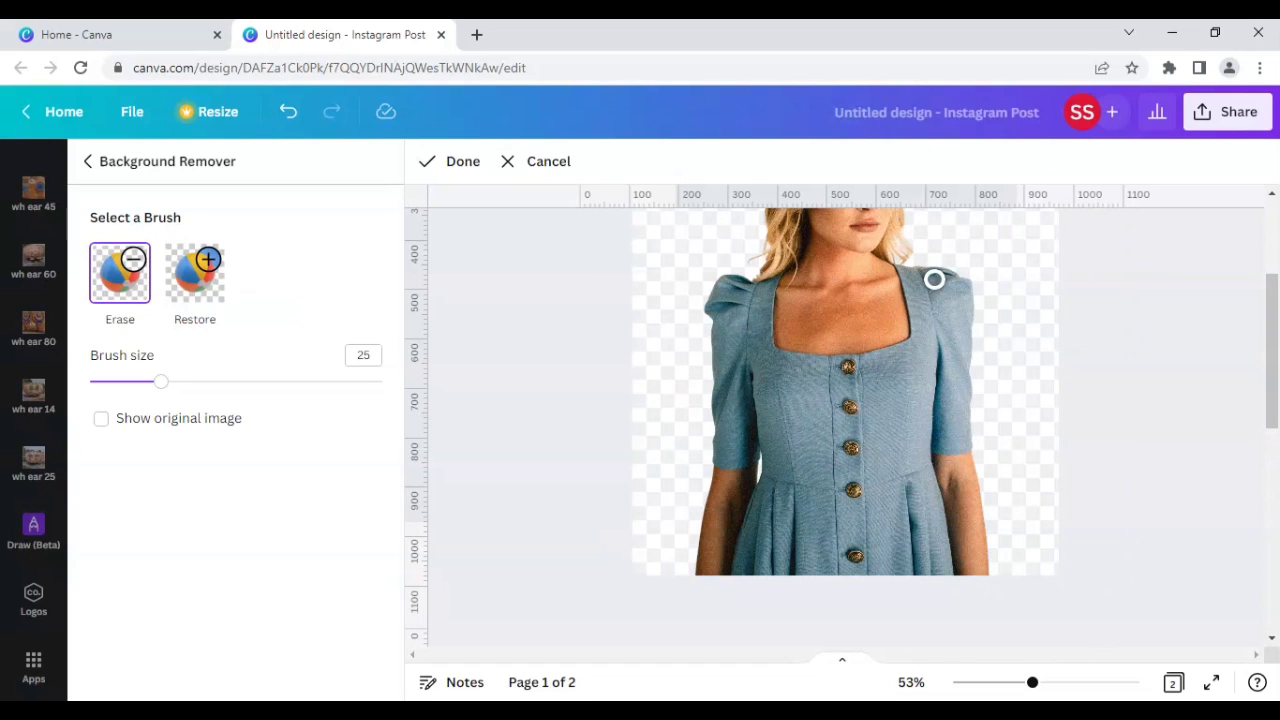
drag(936, 280, 940, 300)
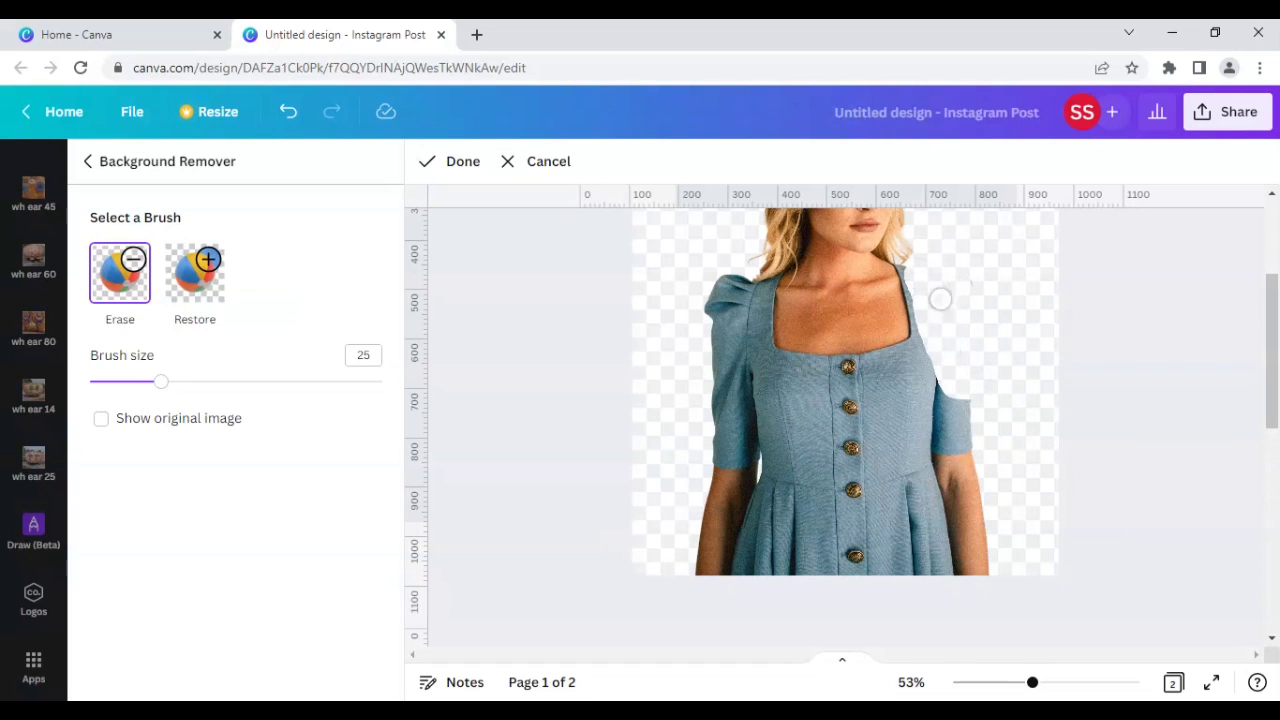
drag(940, 298, 978, 424)
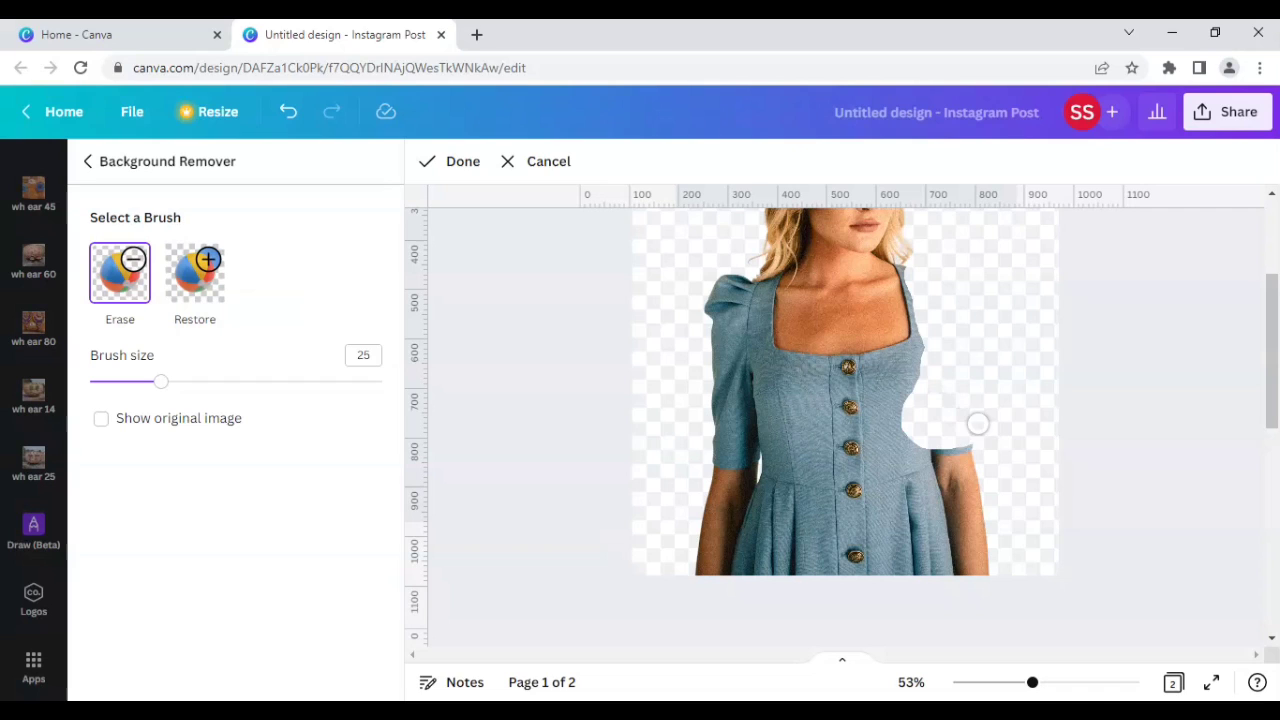
drag(978, 424, 924, 502)
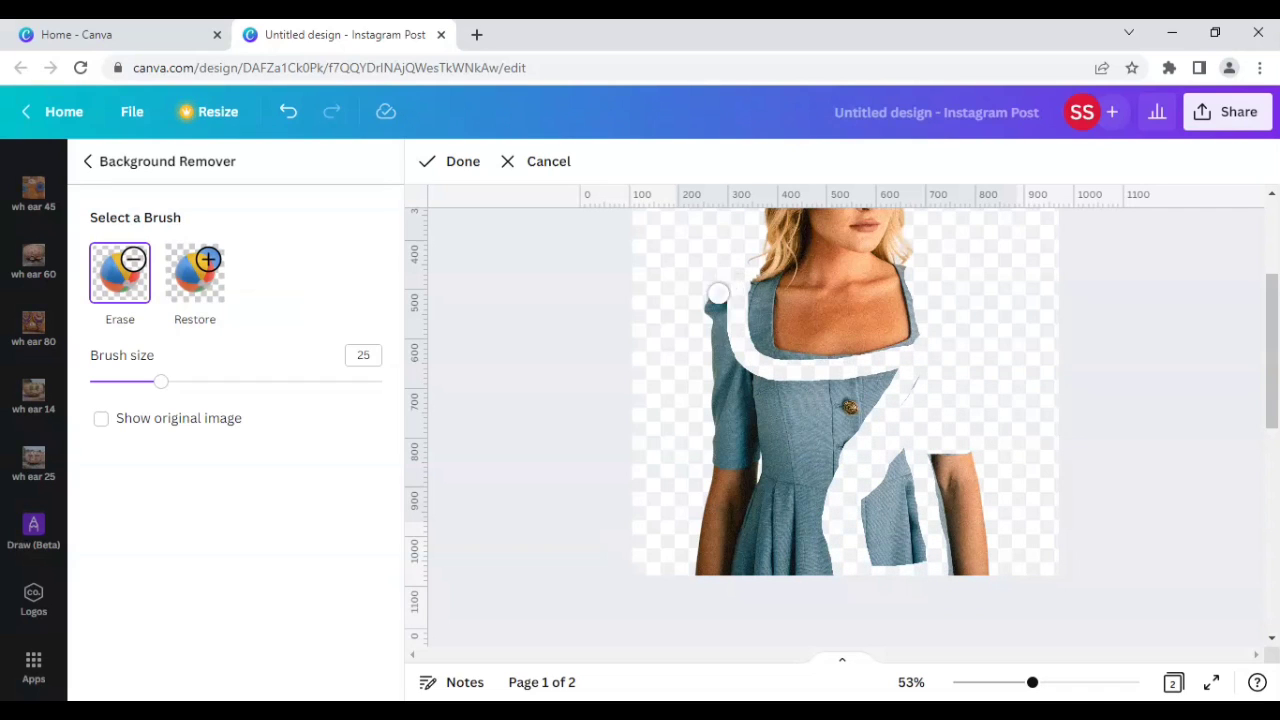
drag(718, 292, 764, 384)
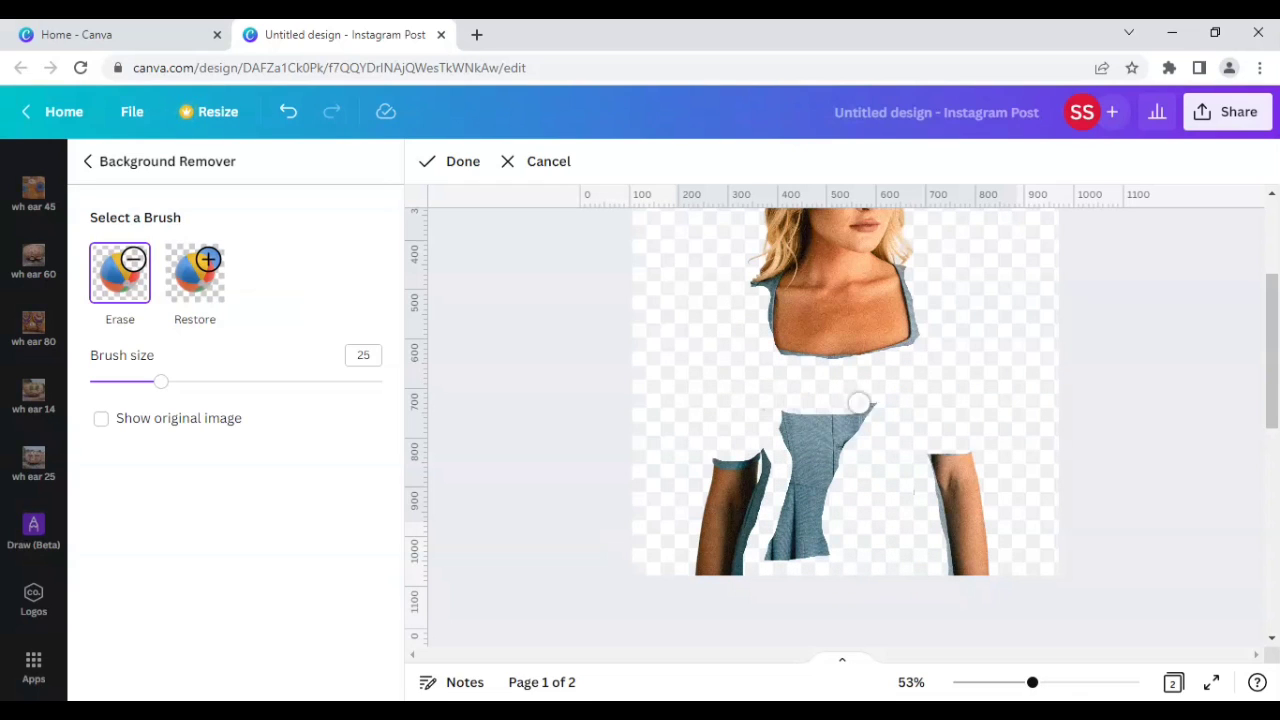
drag(858, 402, 818, 444)
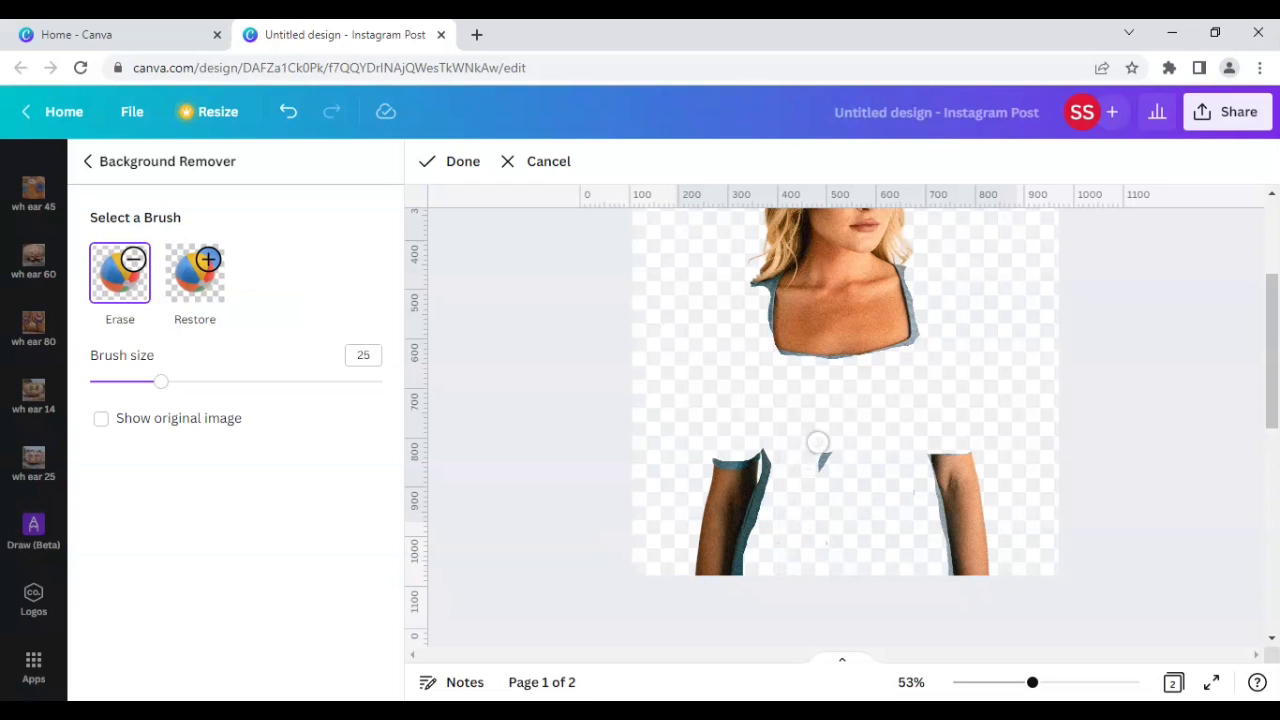
With brush size 7, erase the leftover dress trim at neckline and arms, then apply Done
drag(162, 380, 108, 380)
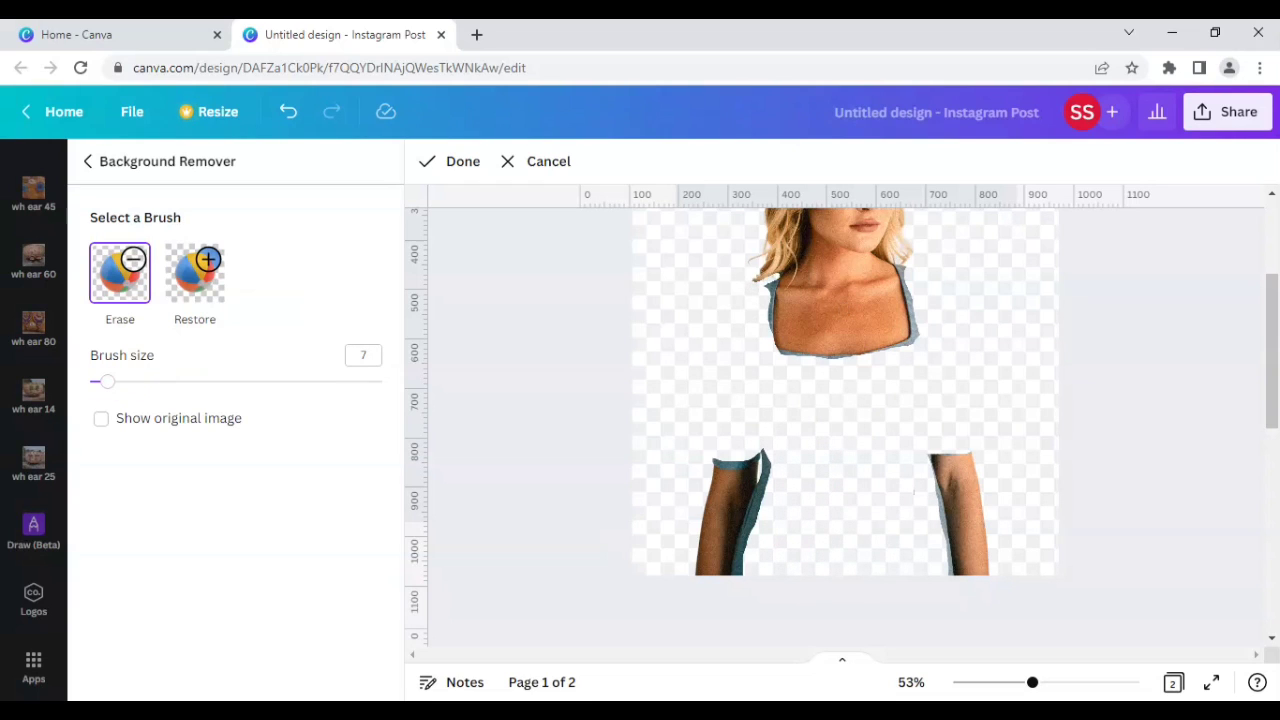
drag(780, 270, 796, 360)
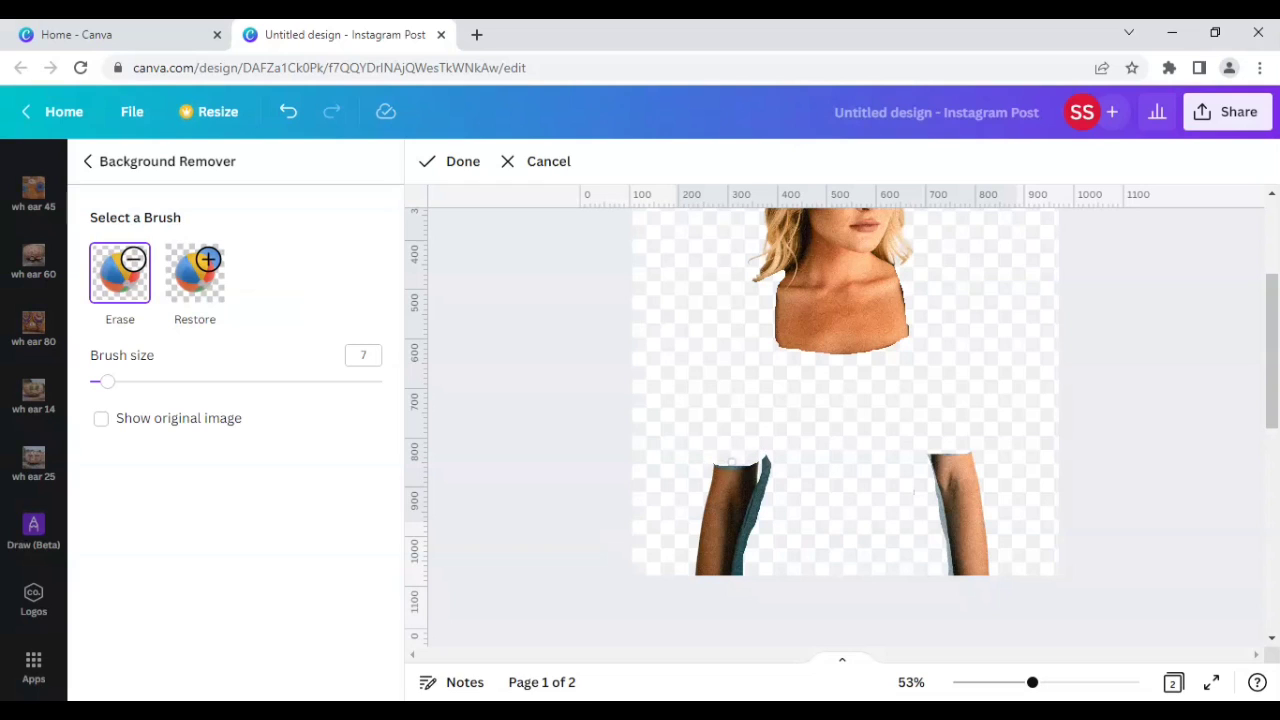
drag(732, 462, 764, 576)
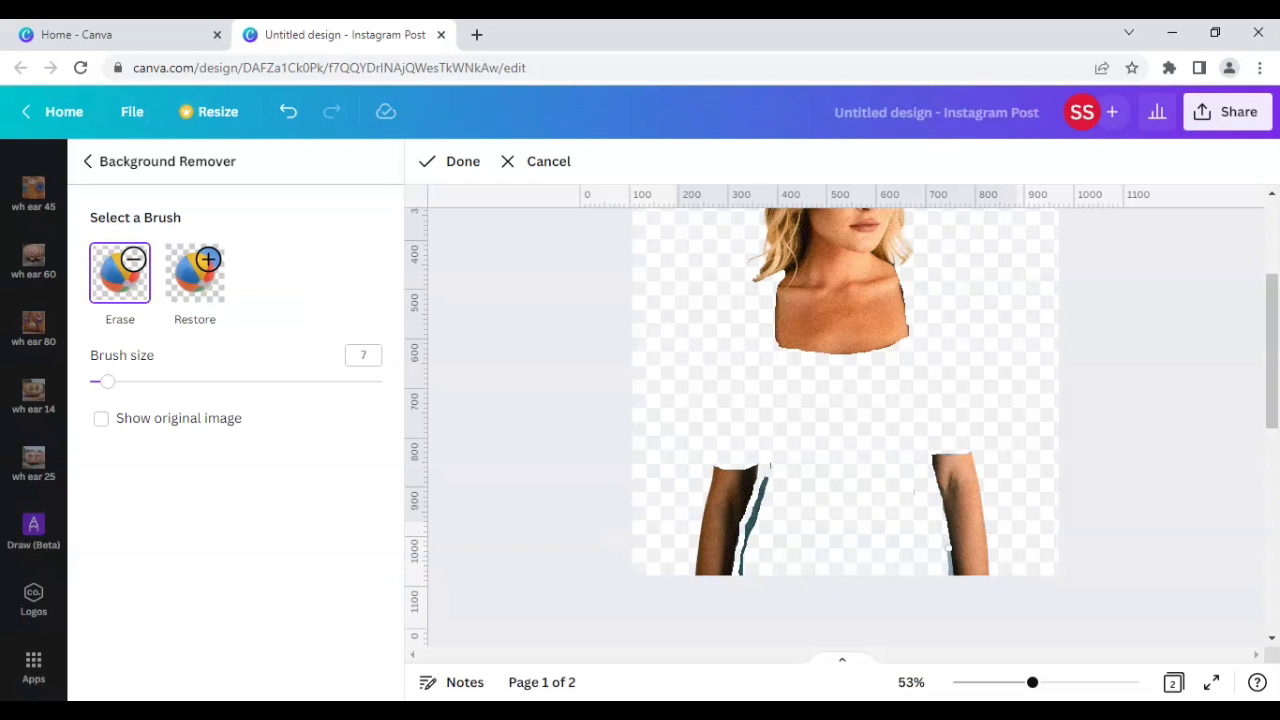
drag(760, 470, 744, 570)
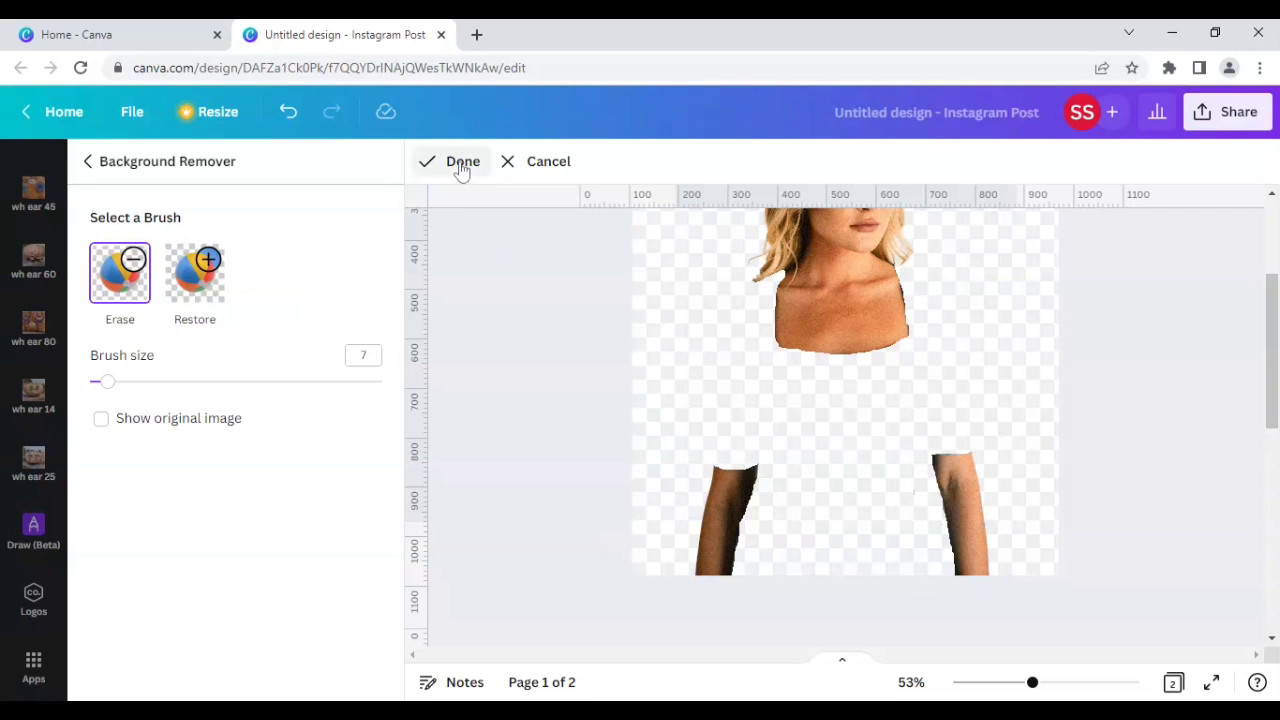
click(462, 160)
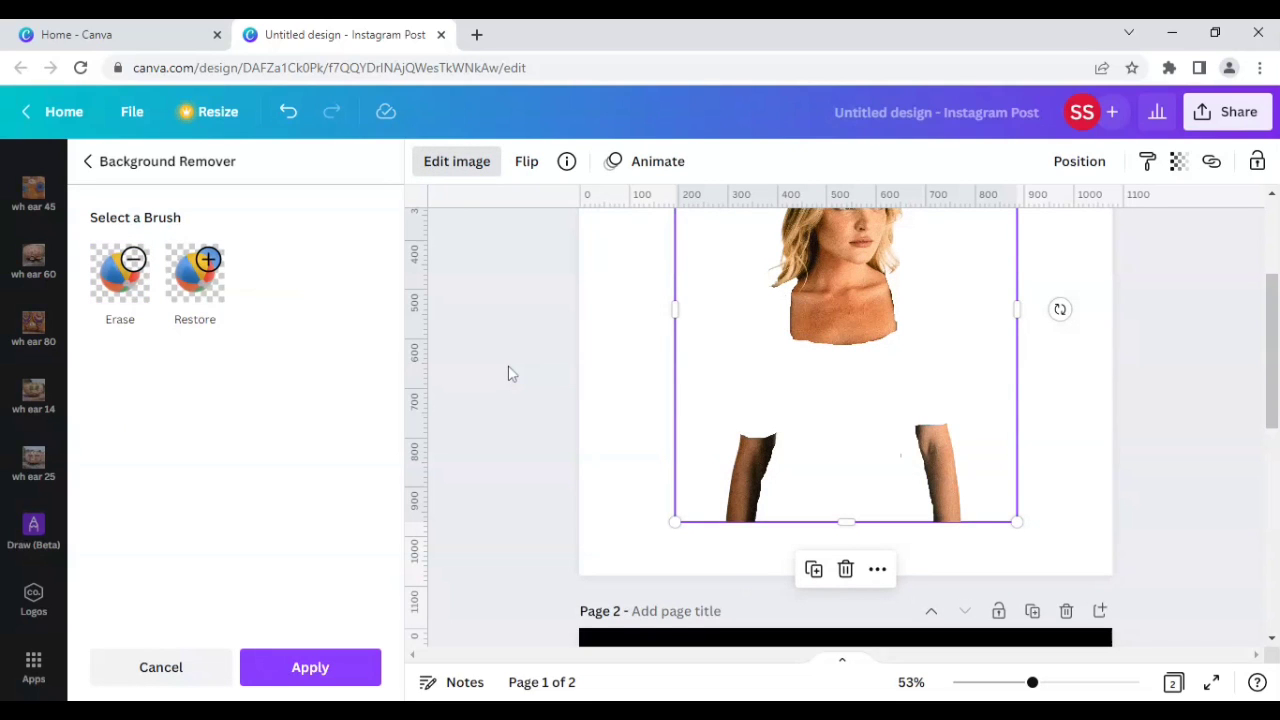
mouse_move(330, 668)
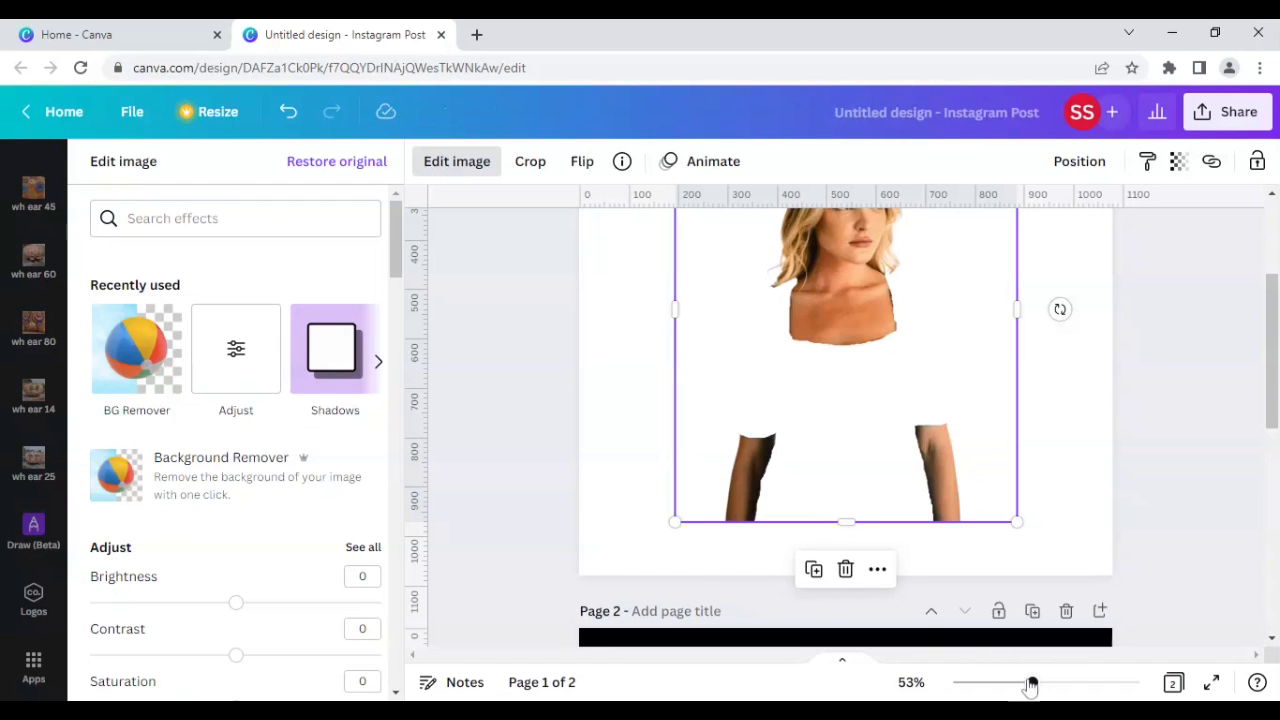
Zoom out to about 36% so the whole first page with the cutout is in view
drag(1030, 684, 1012, 684)
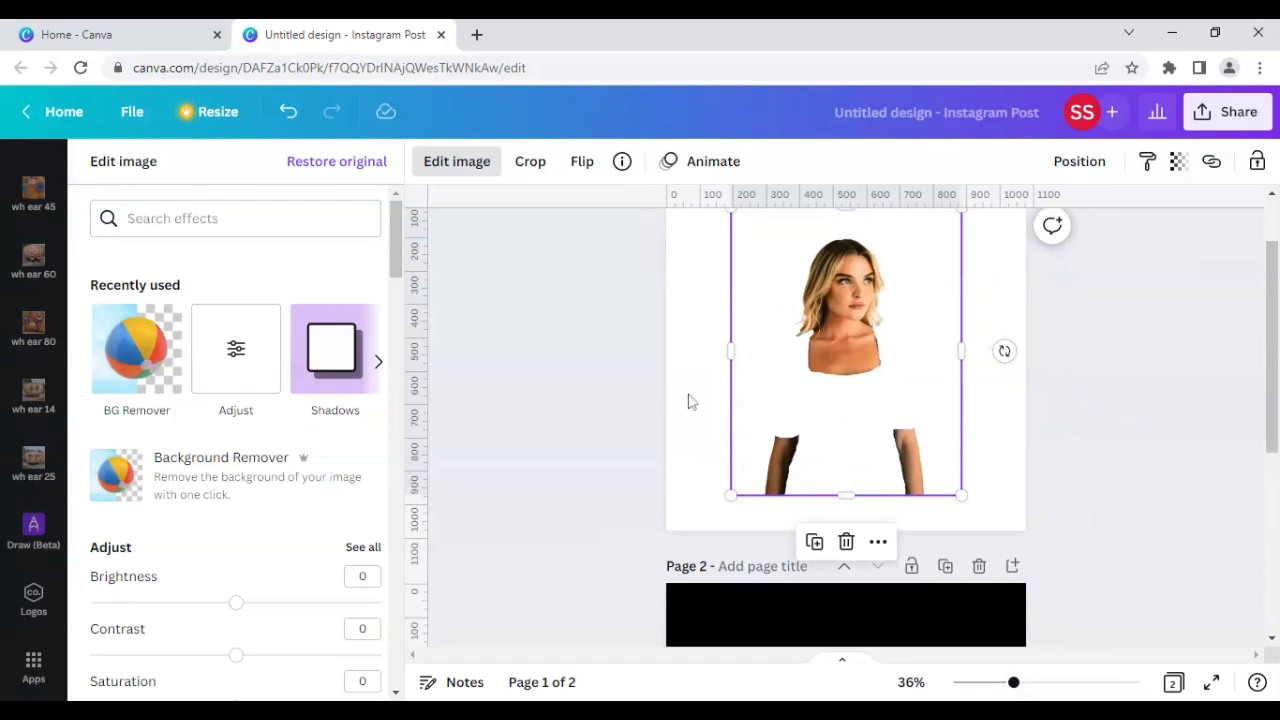
mouse_move(188, 412)
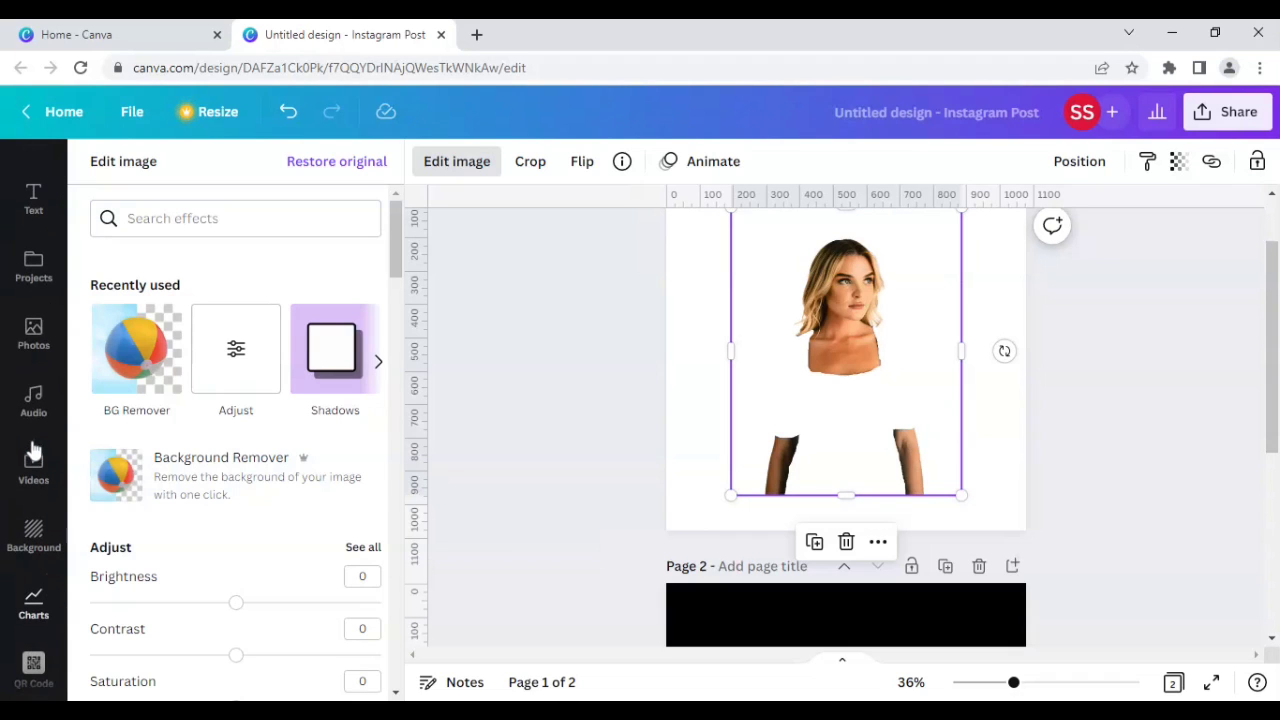
Set the purple-tree path photo from recent Photos as page one's background
click(32, 336)
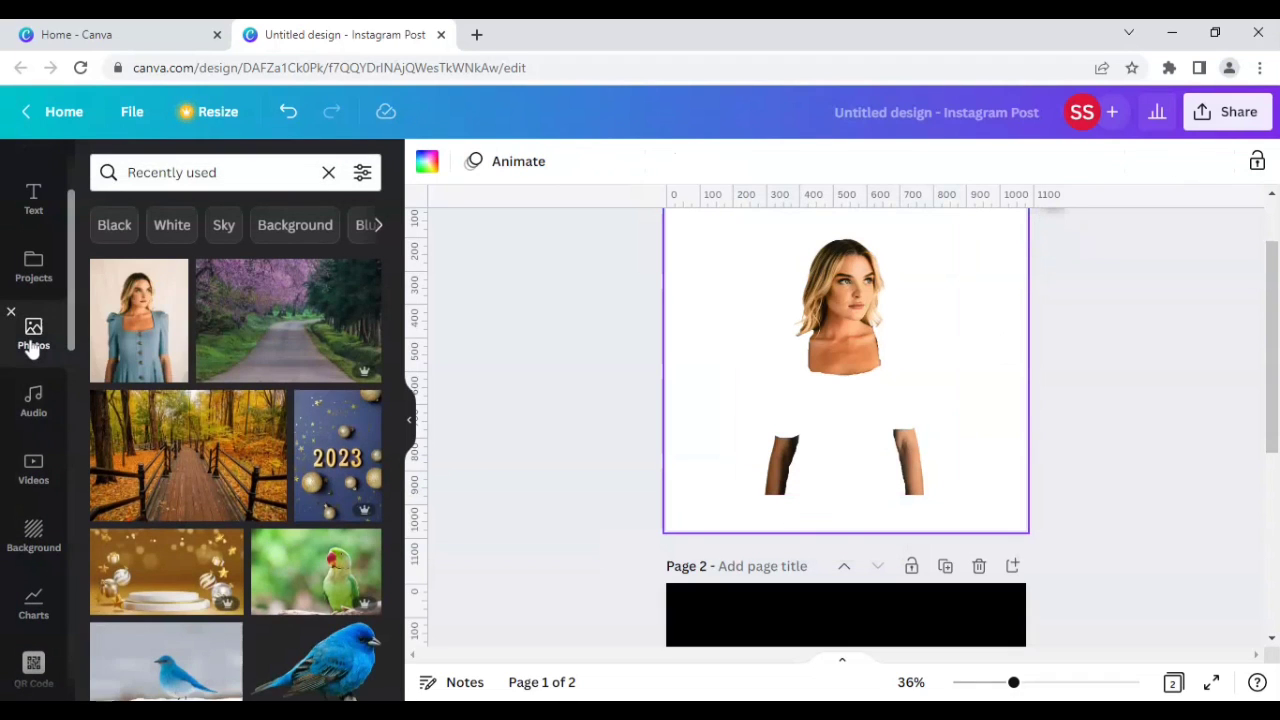
mouse_move(260, 334)
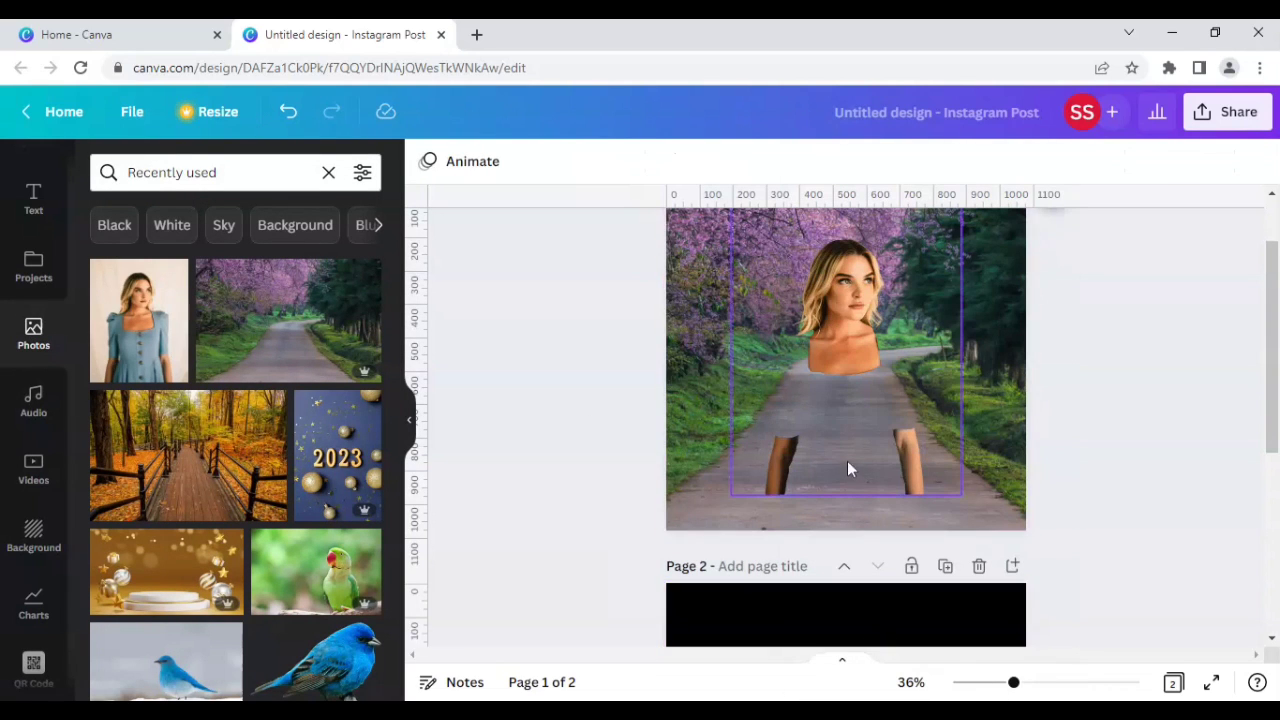
click(1180, 504)
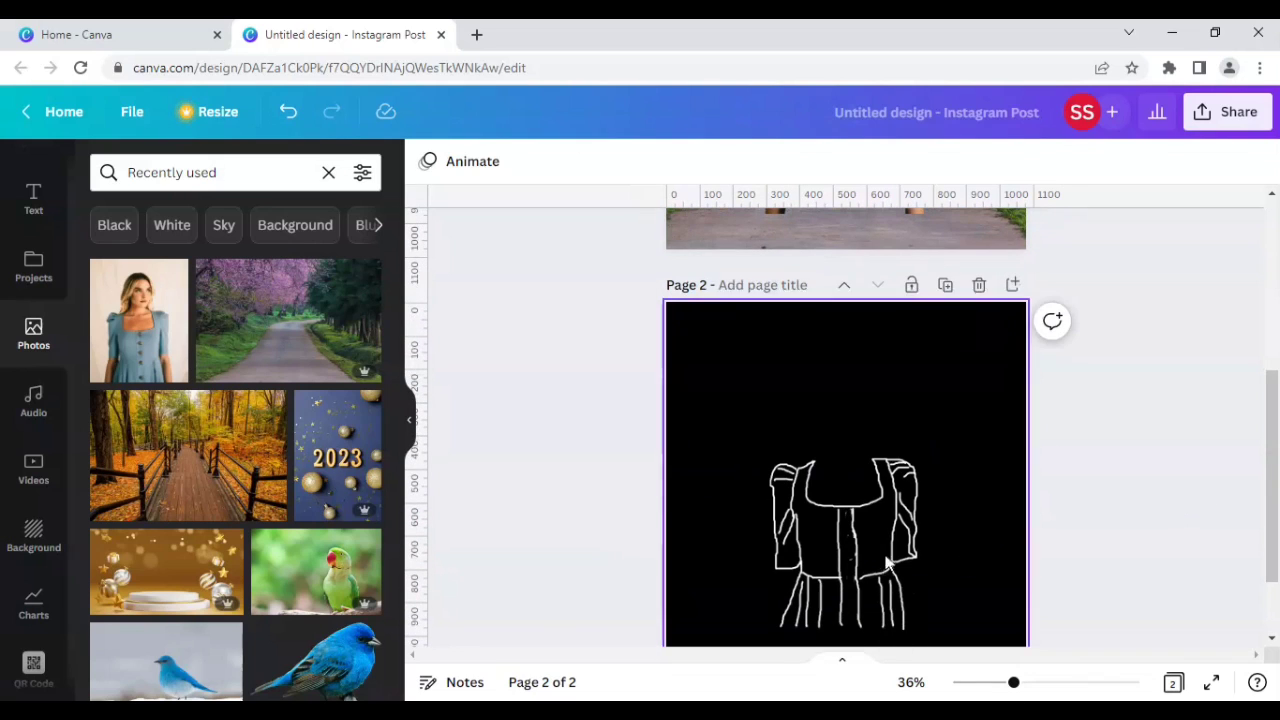
Select the white dress outline on page 2 and scroll up toward page 1
click(844, 544)
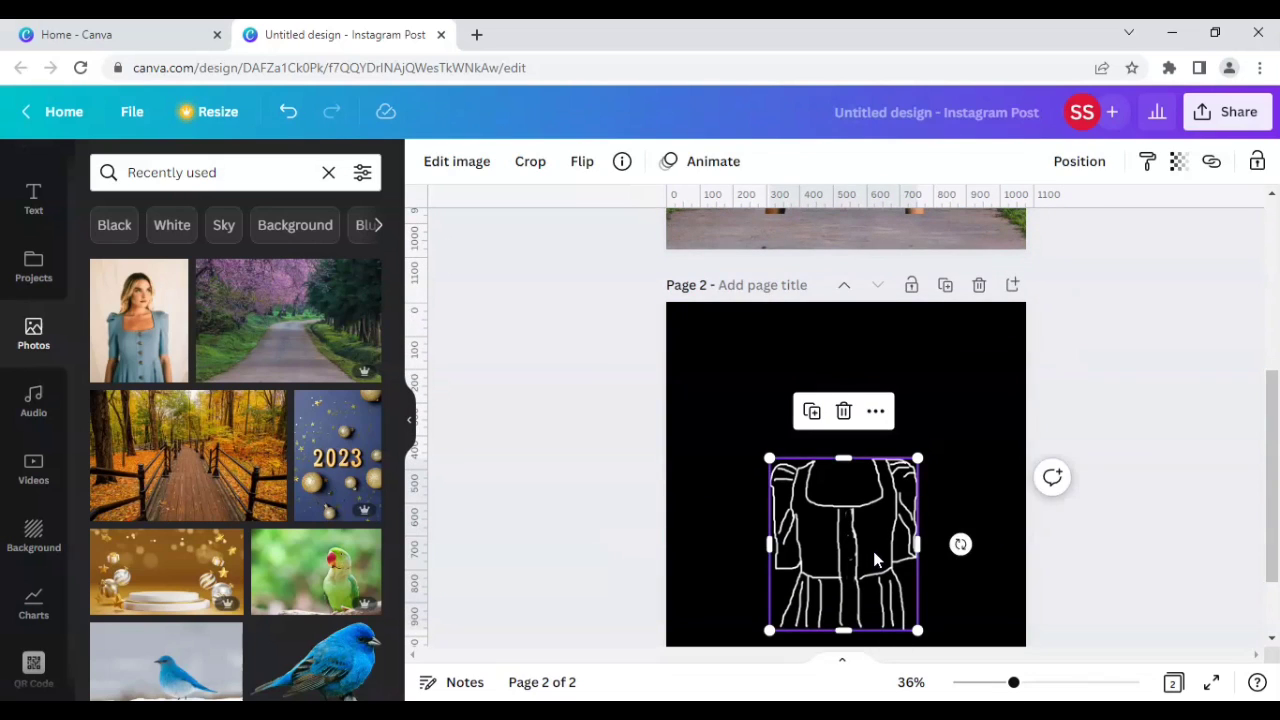
mouse_move(876, 560)
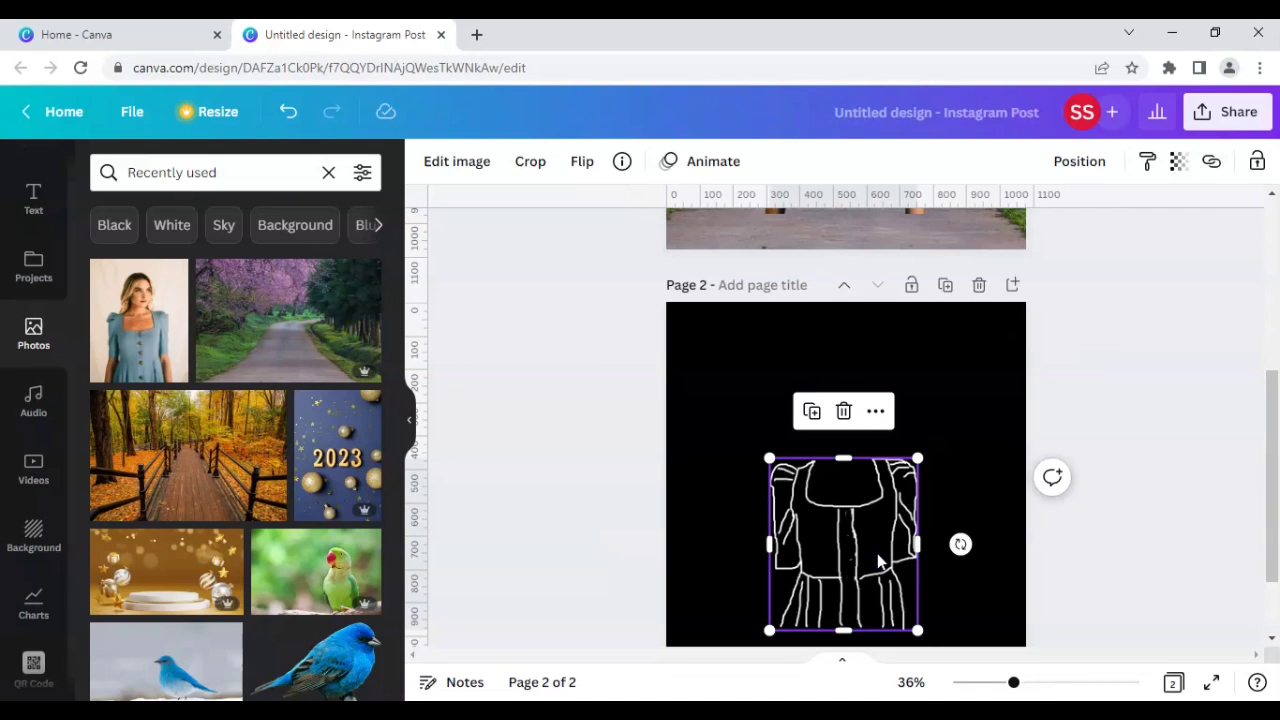
scroll(up, 3)
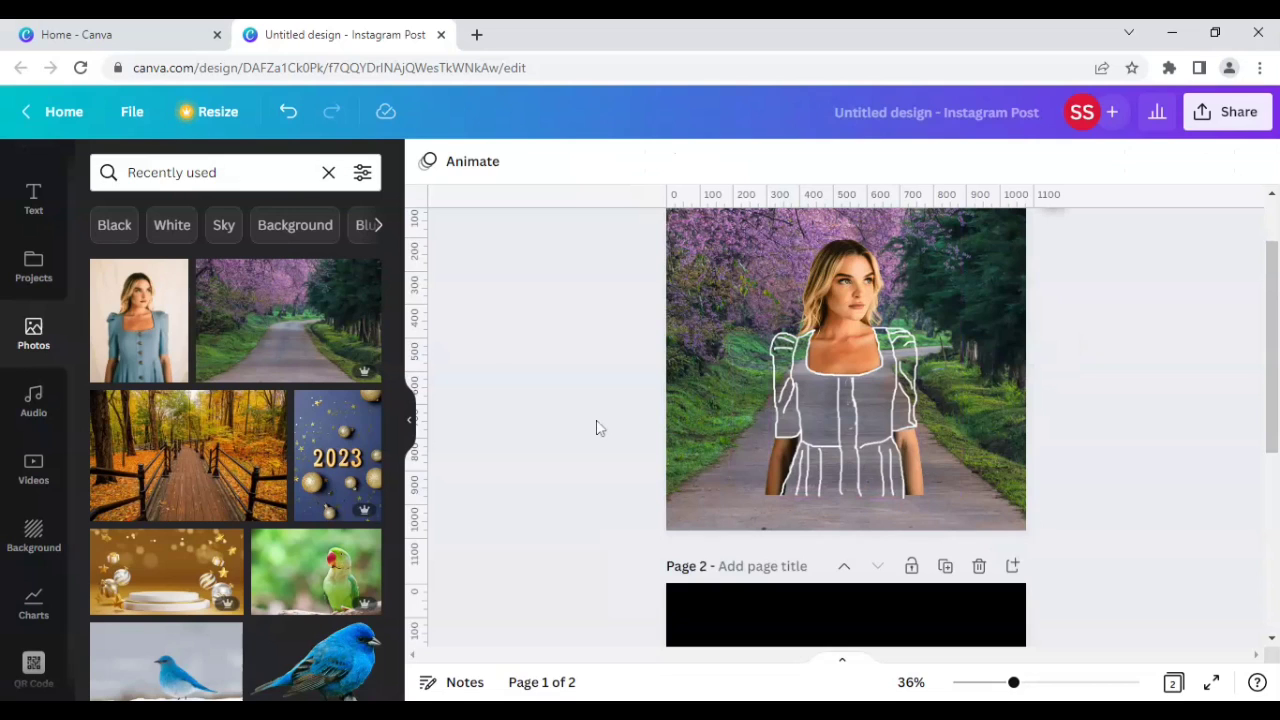
click(844, 420)
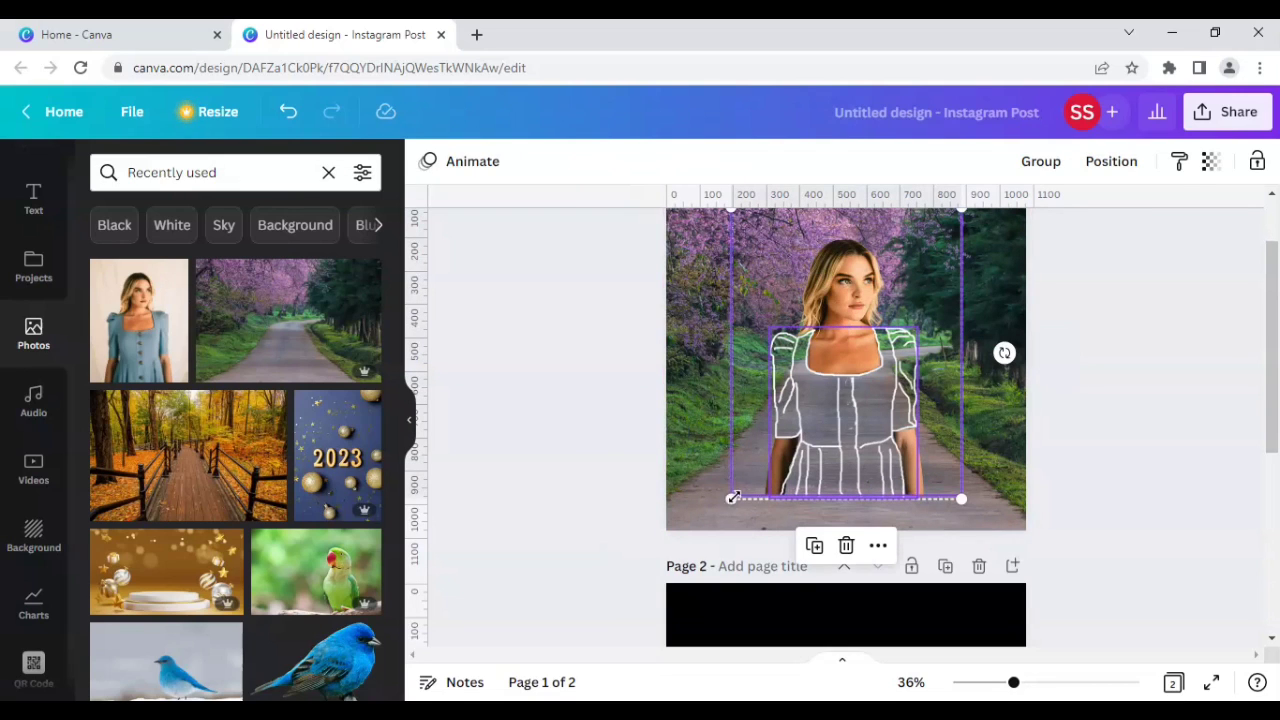
drag(732, 498, 704, 530)
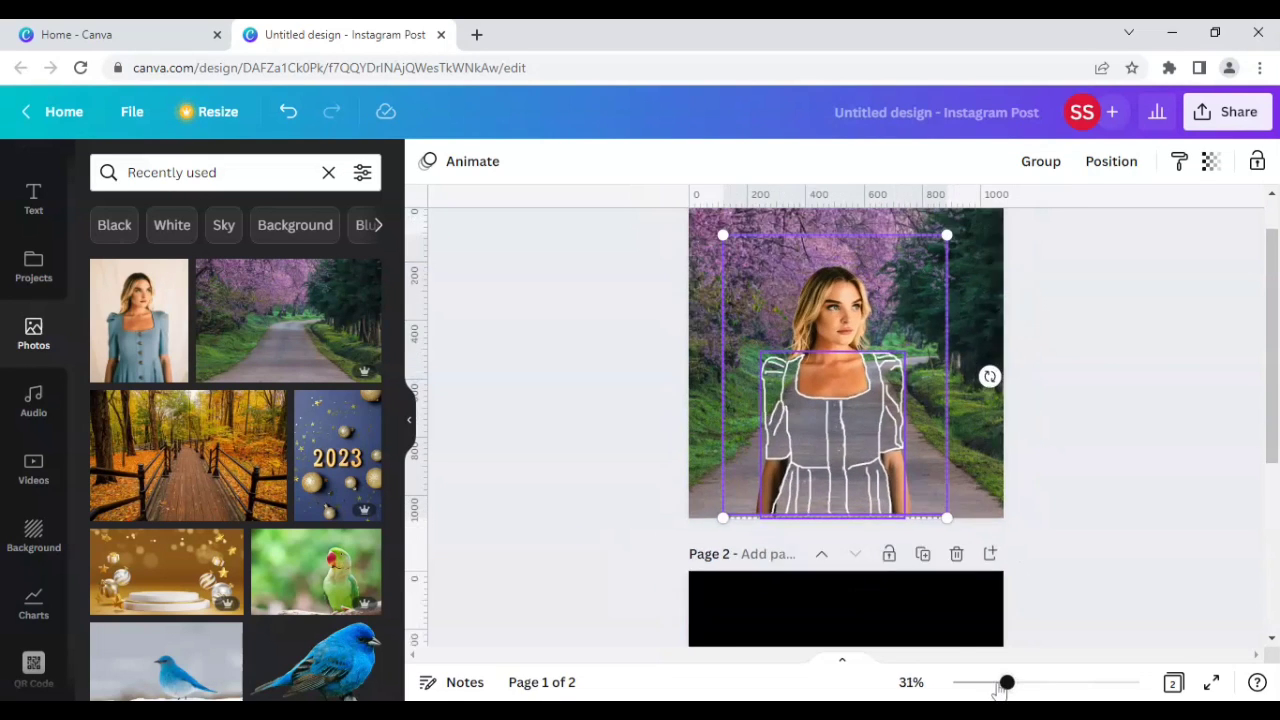
drag(1008, 682, 978, 682)
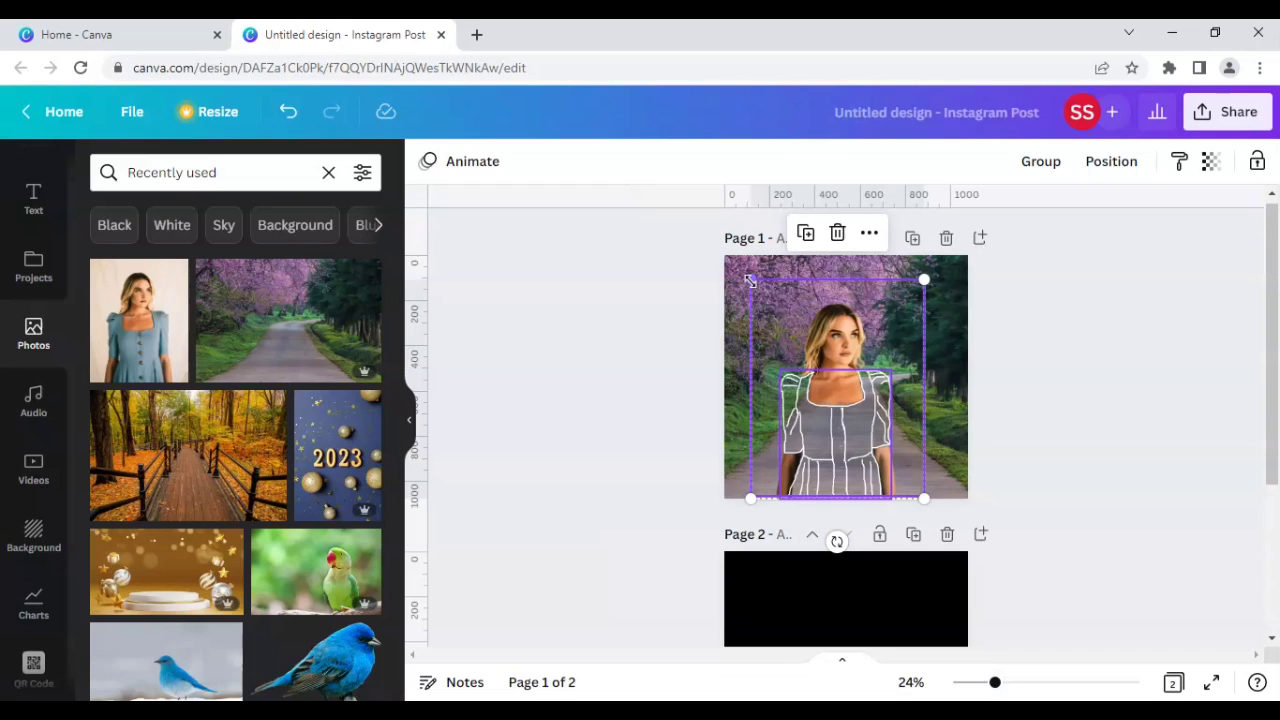
drag(750, 278, 728, 262)
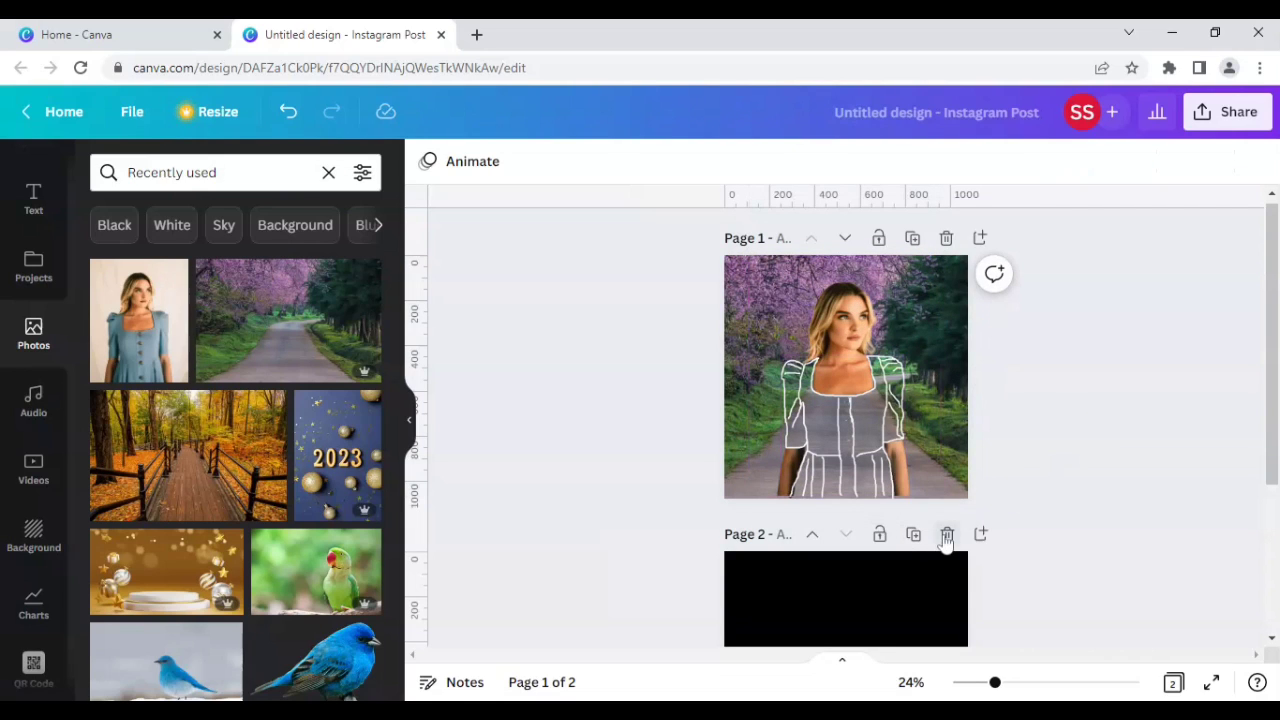
mouse_move(946, 532)
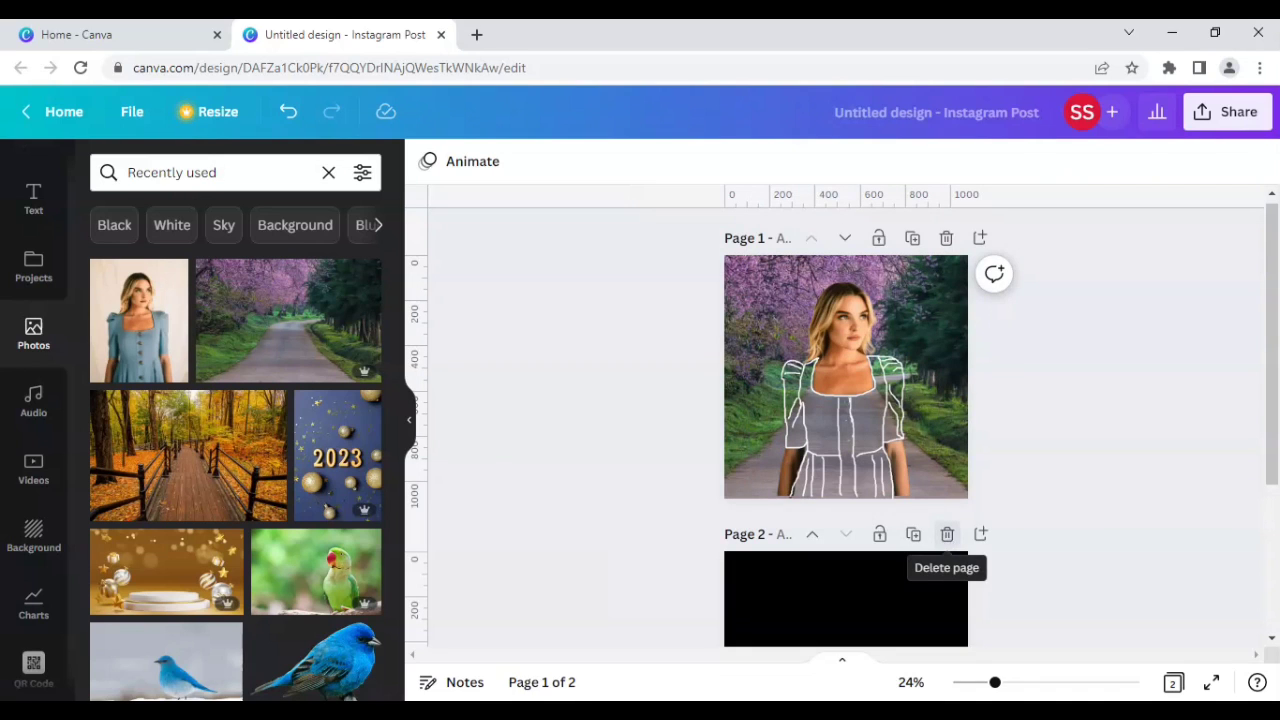
Delete the black second page and zoom in to about 37% on the finished post
click(944, 532)
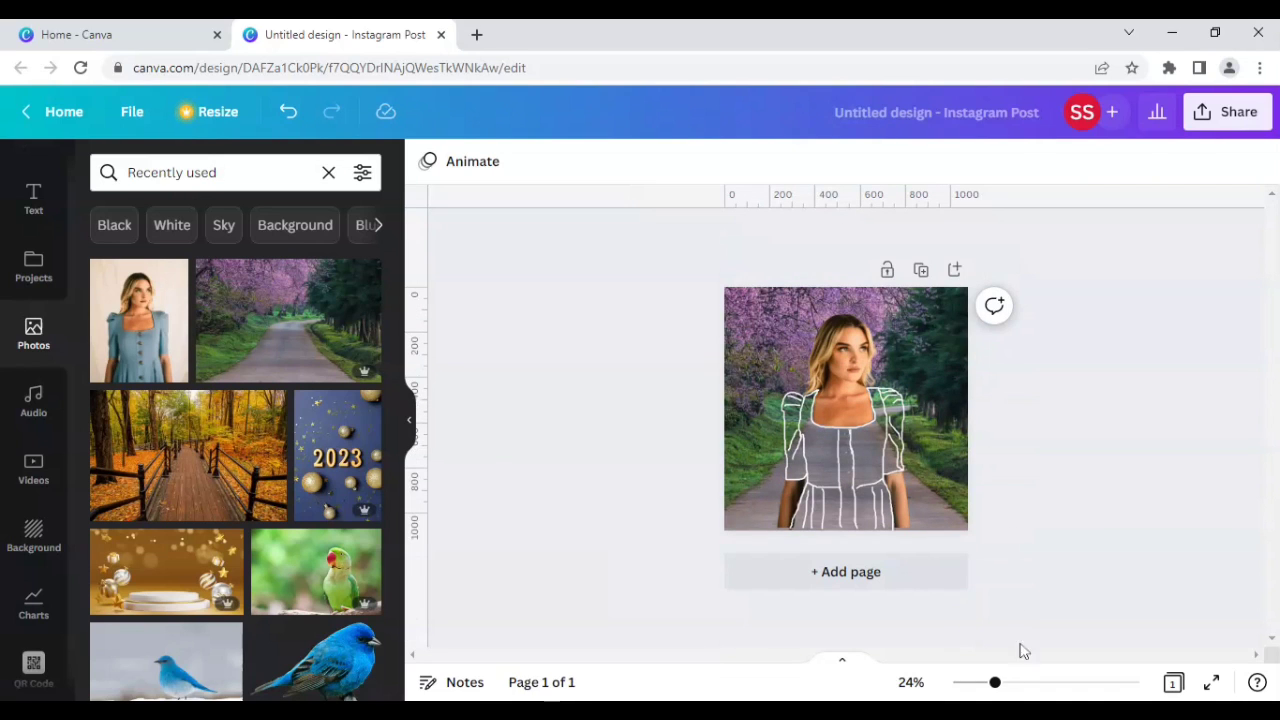
drag(978, 682, 1016, 682)
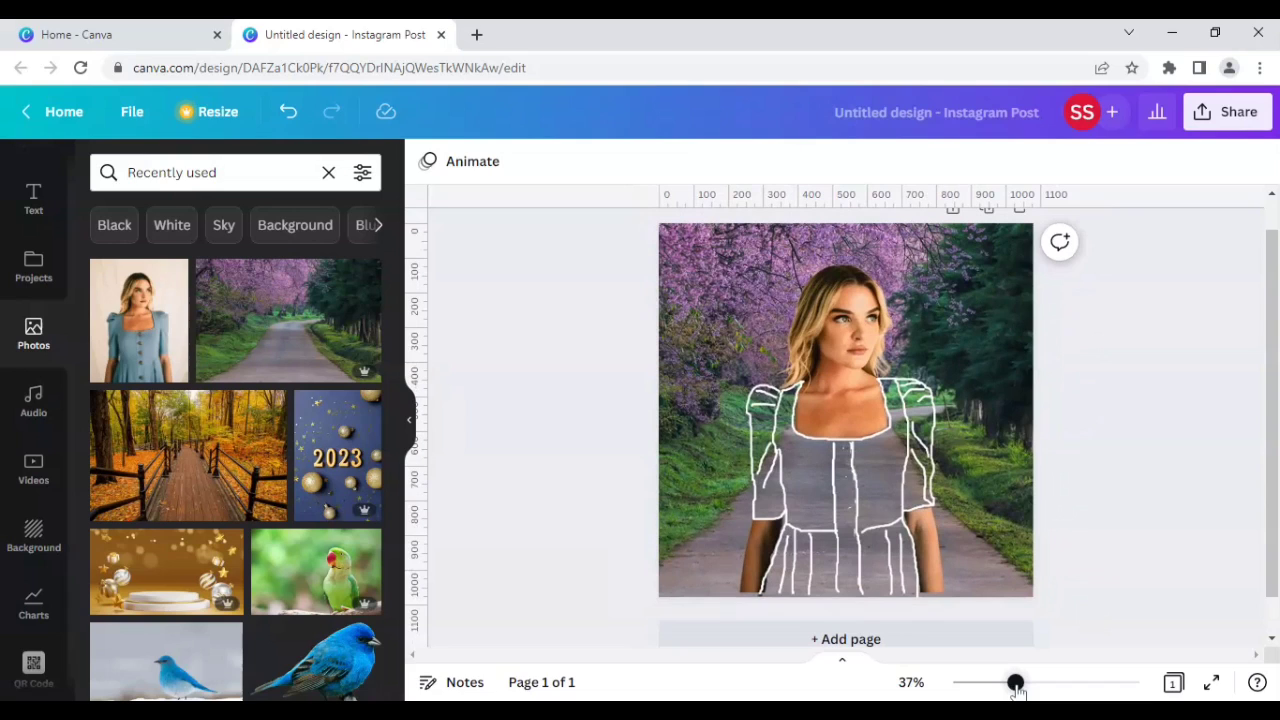